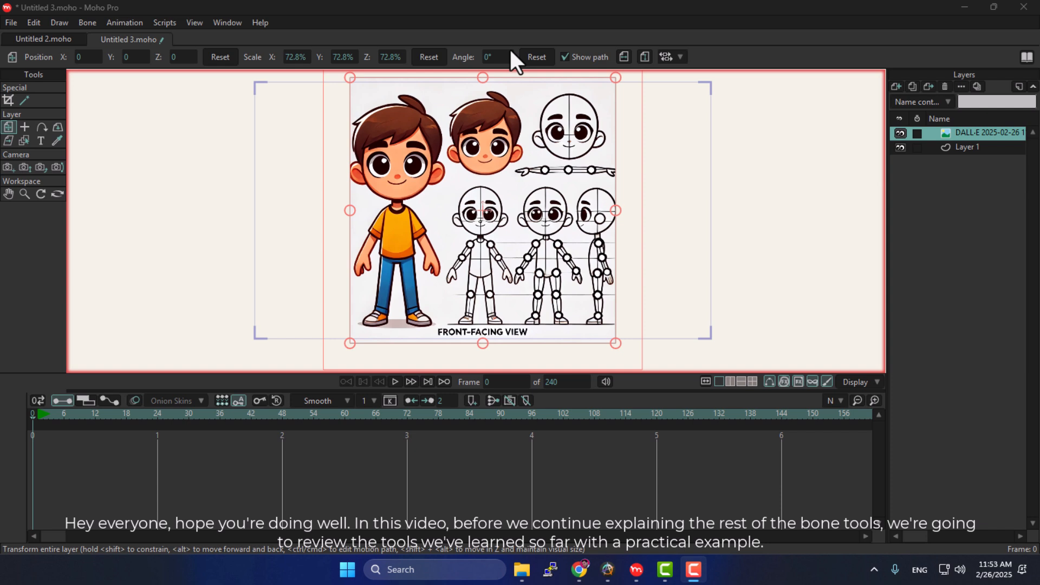
pyautogui.moveTo(235, 259)
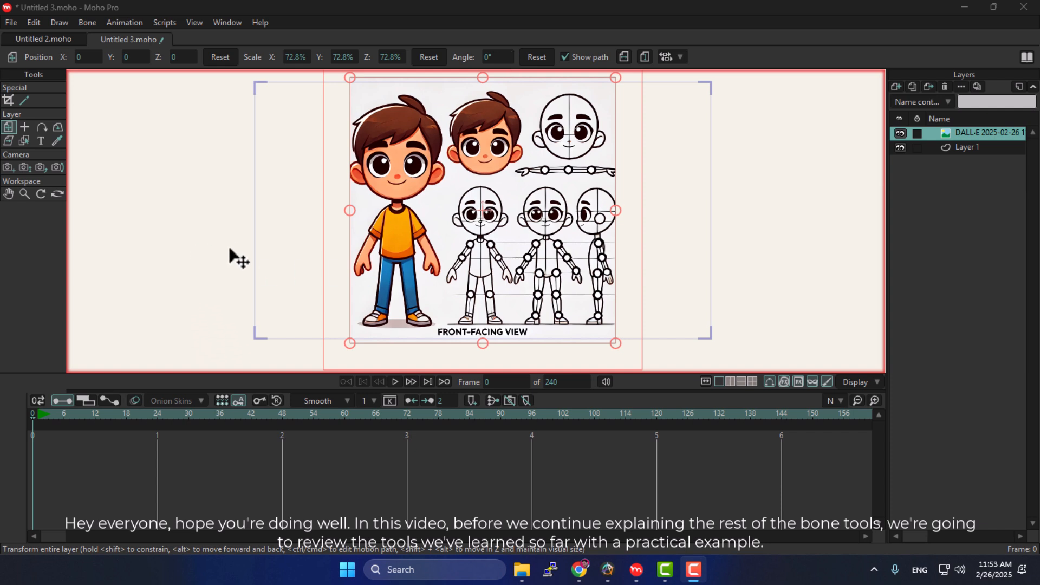
pyautogui.moveTo(171, 257)
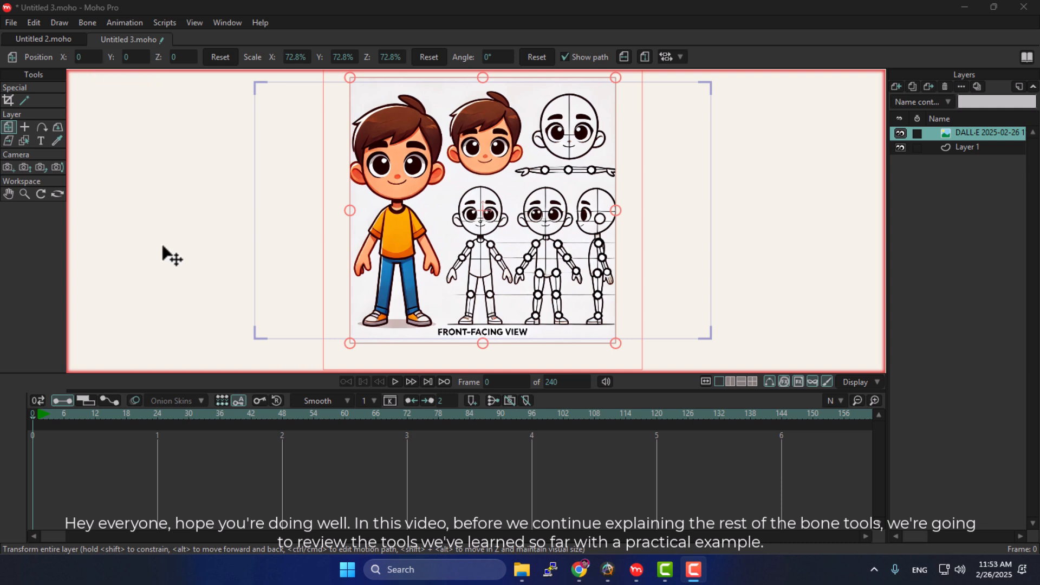
pyautogui.moveTo(496, 312)
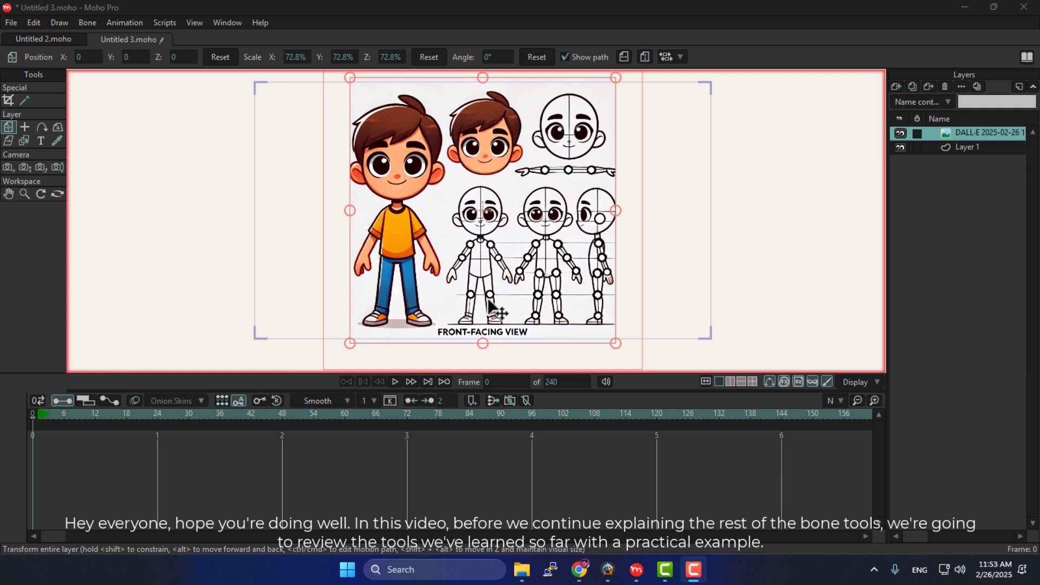
pyautogui.moveTo(686, 288)
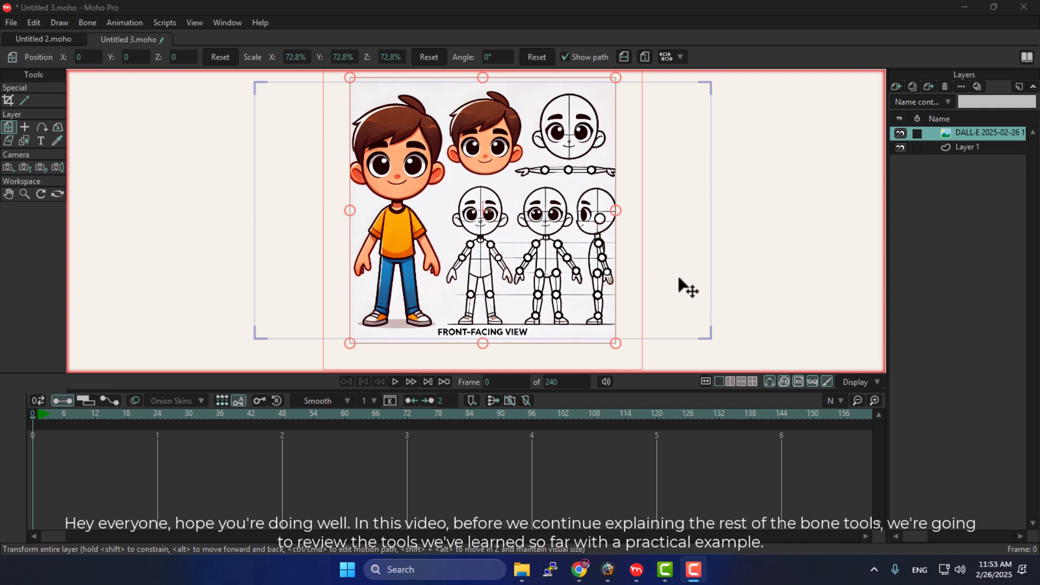
pyautogui.moveTo(683, 284)
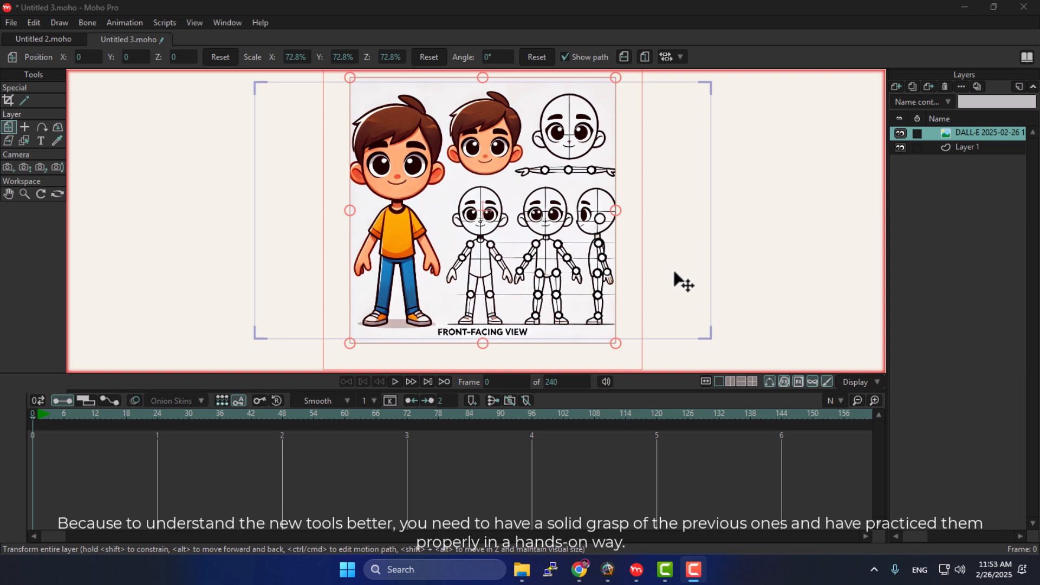
pyautogui.moveTo(673, 275)
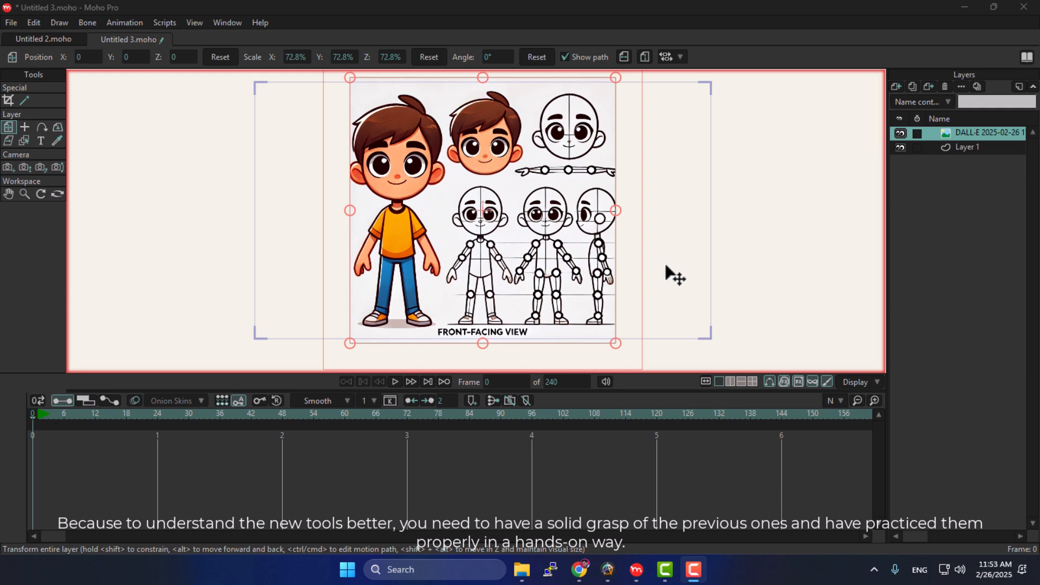
pyautogui.moveTo(685, 286)
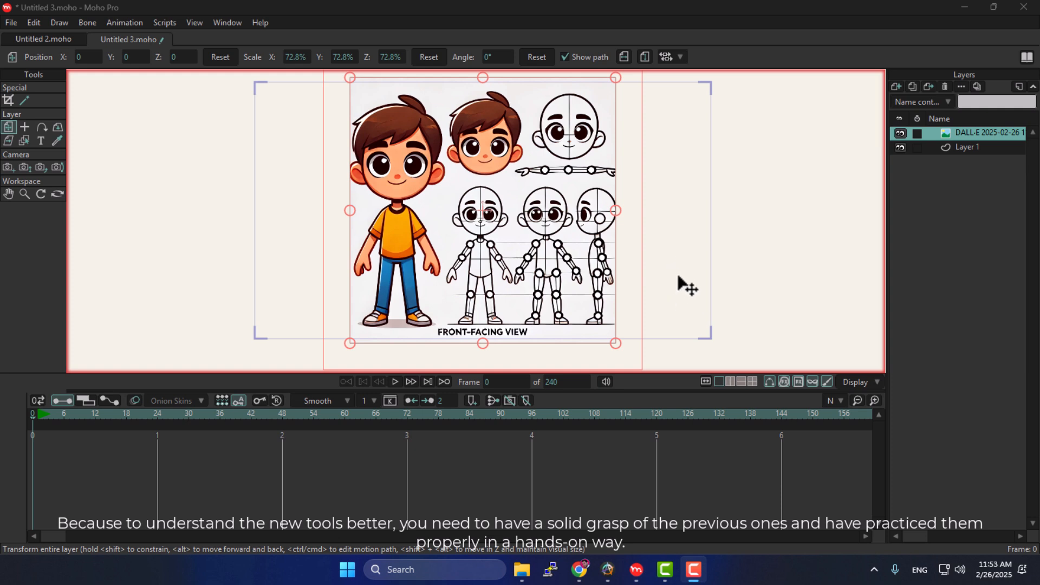
pyautogui.moveTo(674, 308)
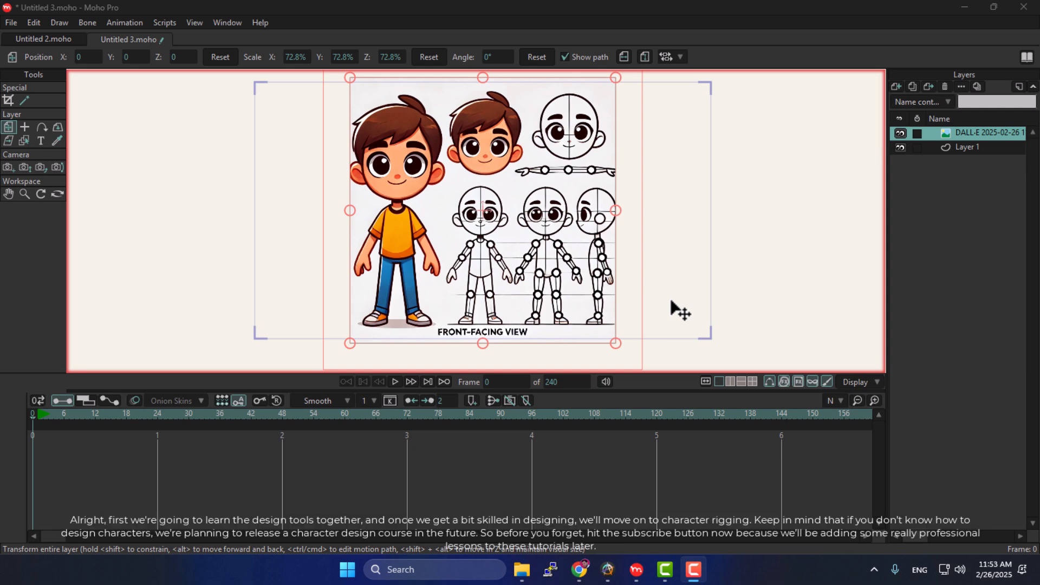
pyautogui.moveTo(676, 312)
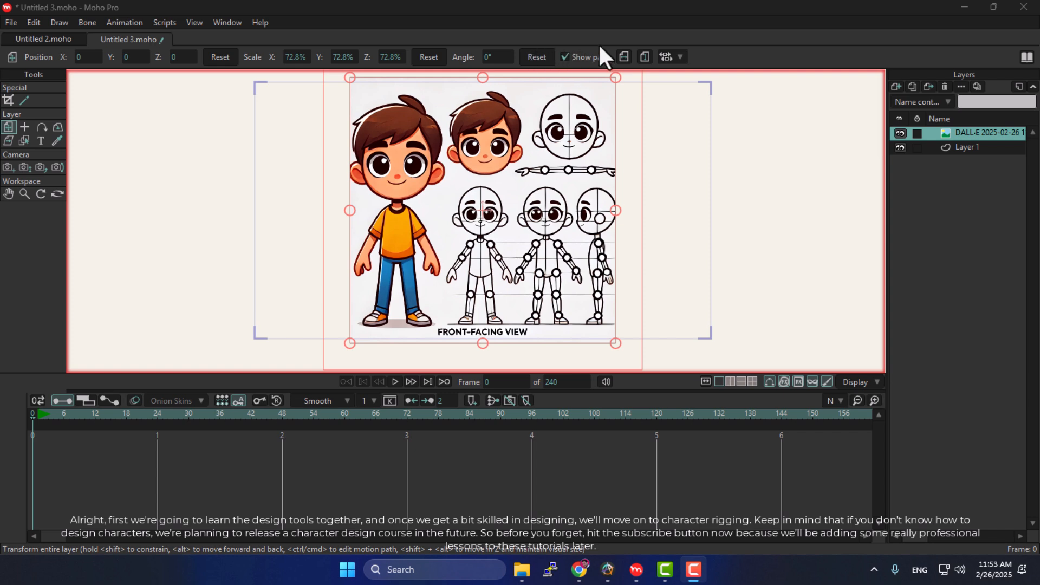
pyautogui.moveTo(642, 23)
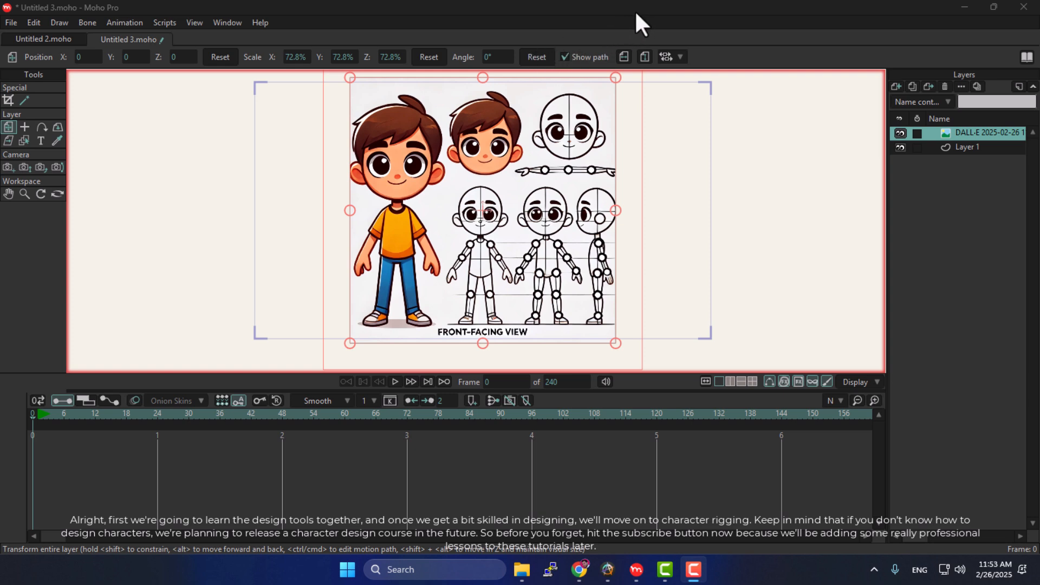
pyautogui.moveTo(720, 227)
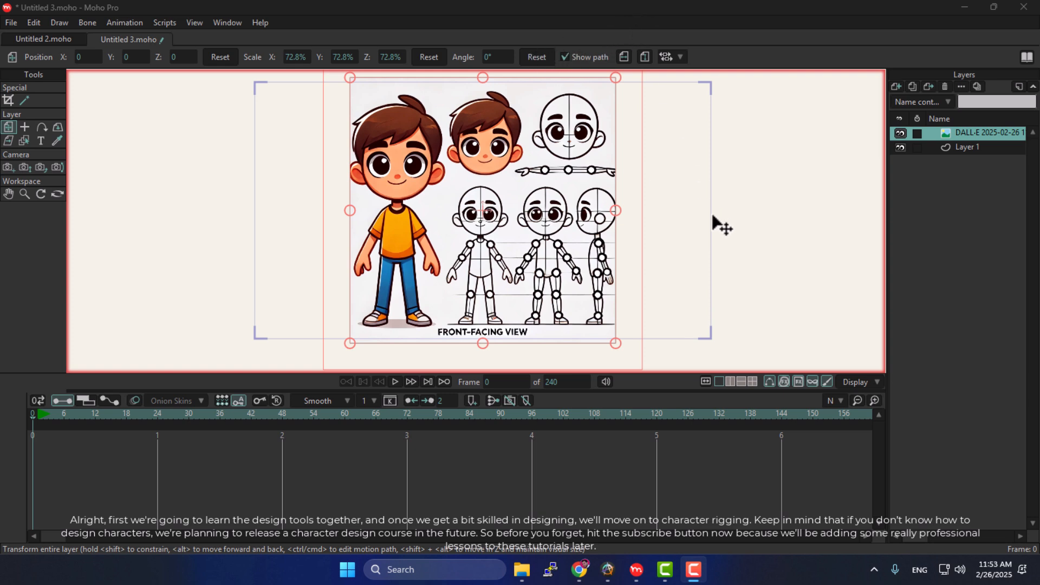
pyautogui.moveTo(704, 216)
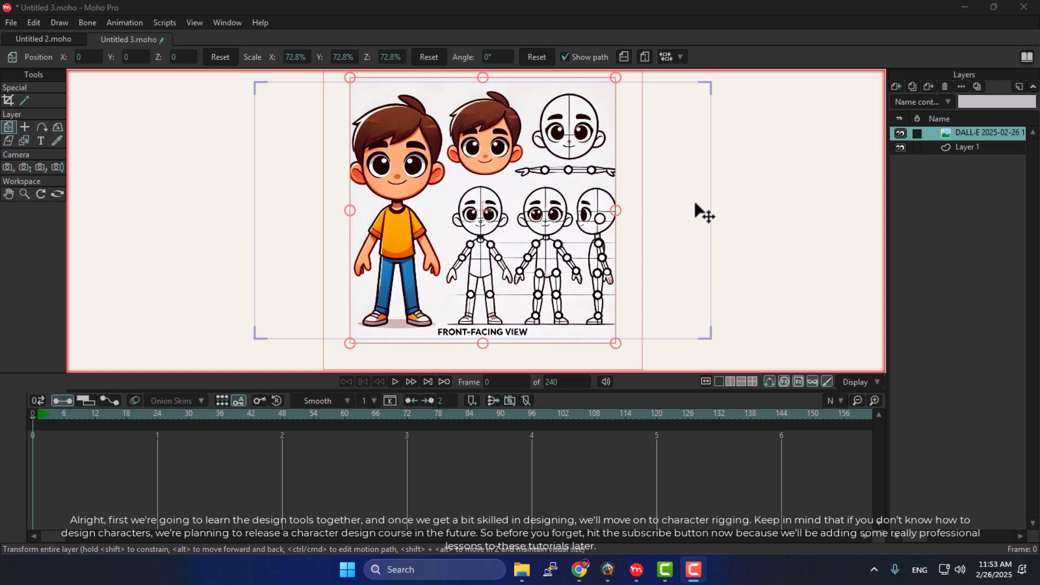
pyautogui.moveTo(701, 275)
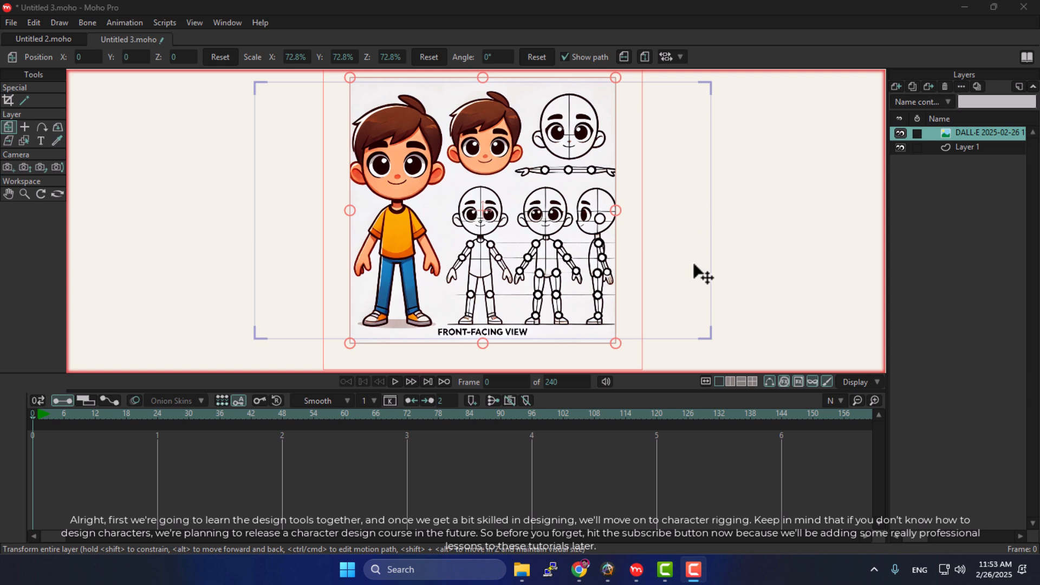
pyautogui.moveTo(490, 372)
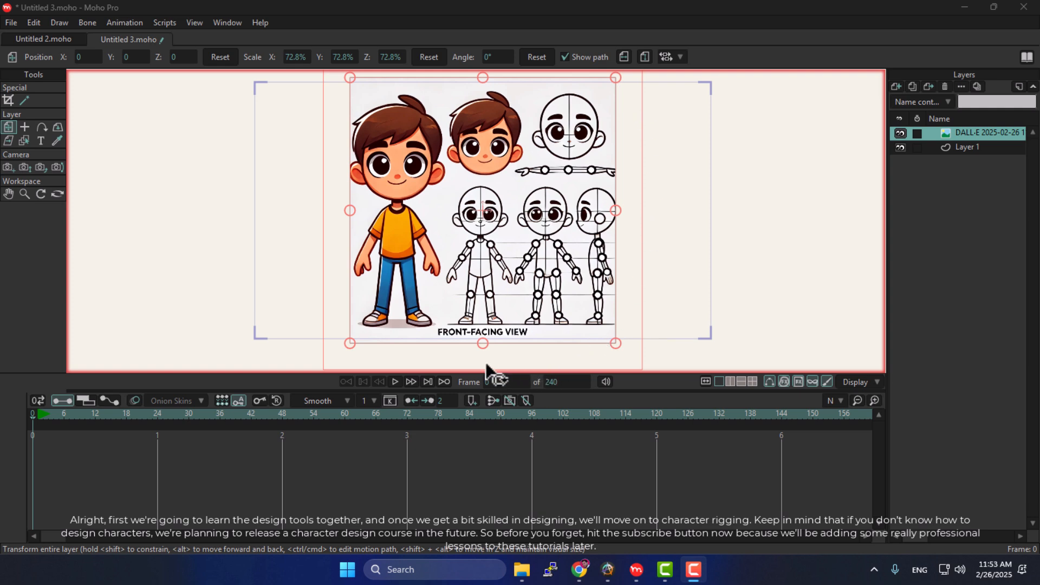
pyautogui.moveTo(650, 200)
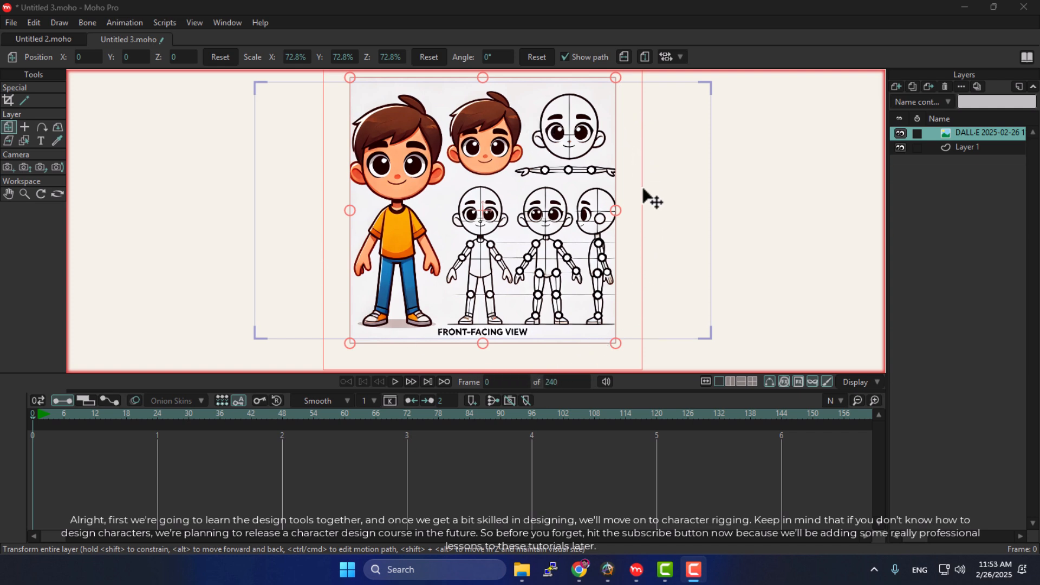
pyautogui.moveTo(647, 202)
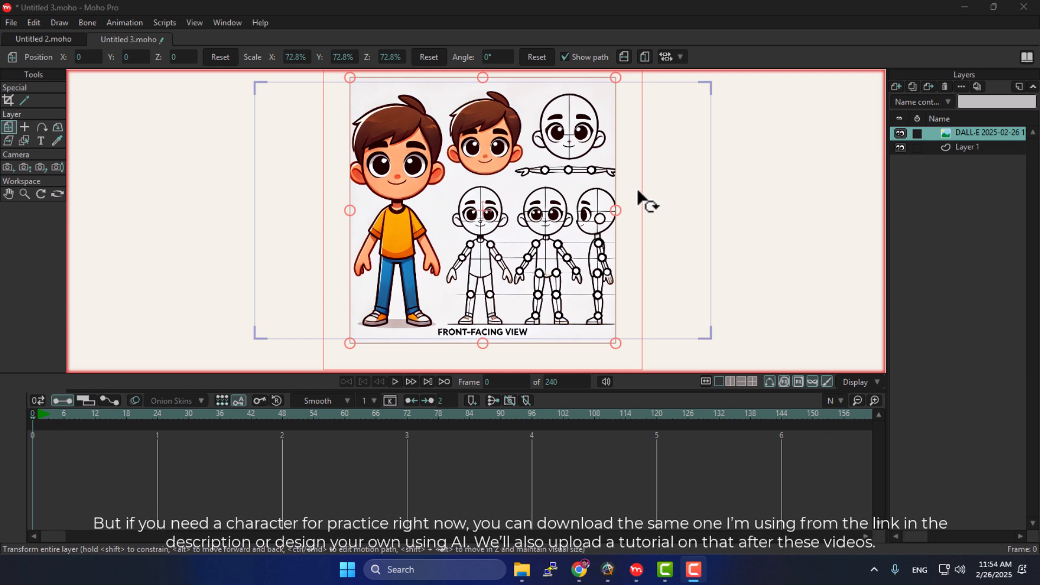
pyautogui.moveTo(617, 189)
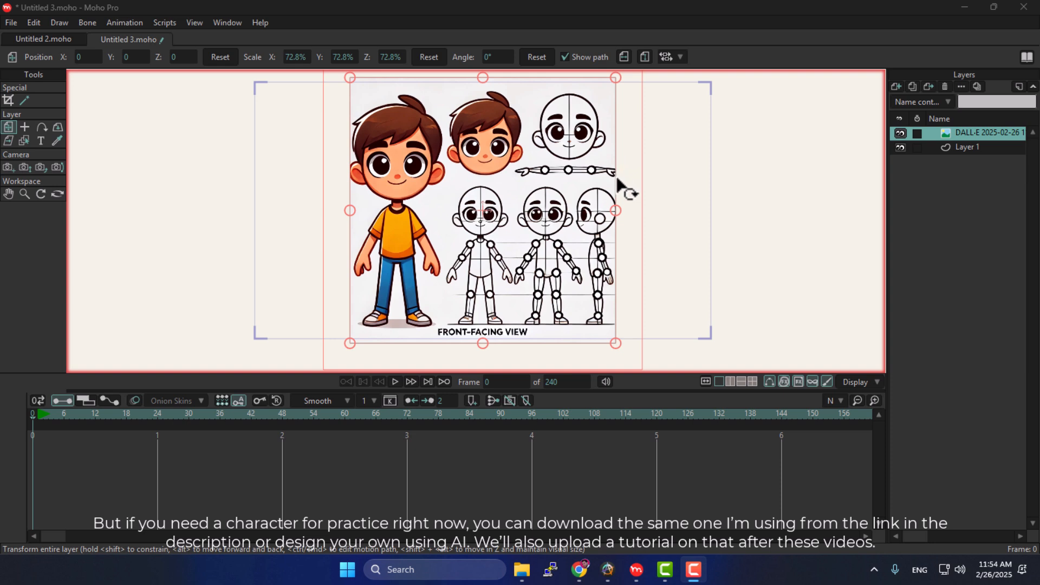
pyautogui.moveTo(584, 133)
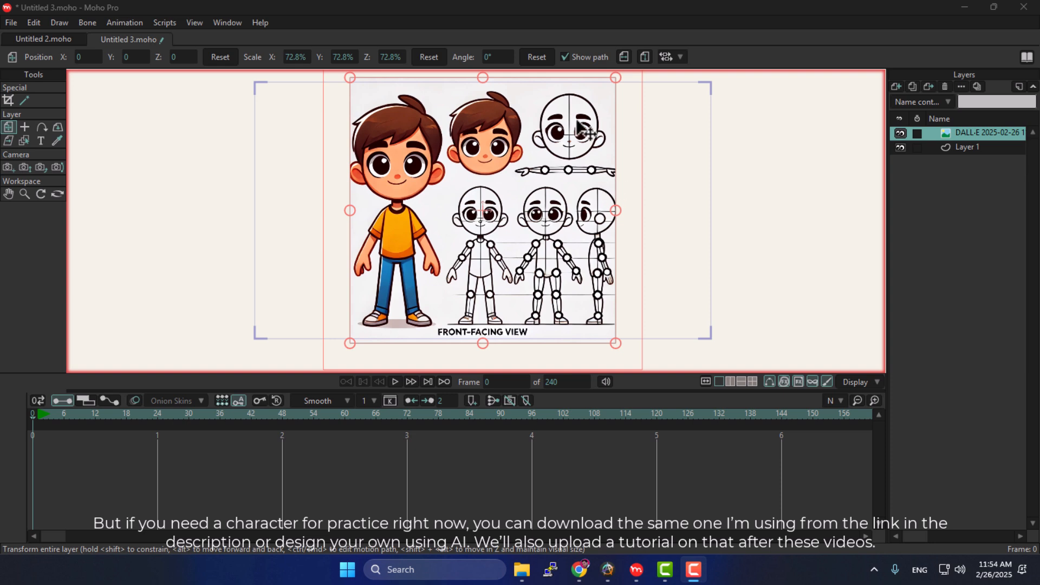
pyautogui.moveTo(690, 244)
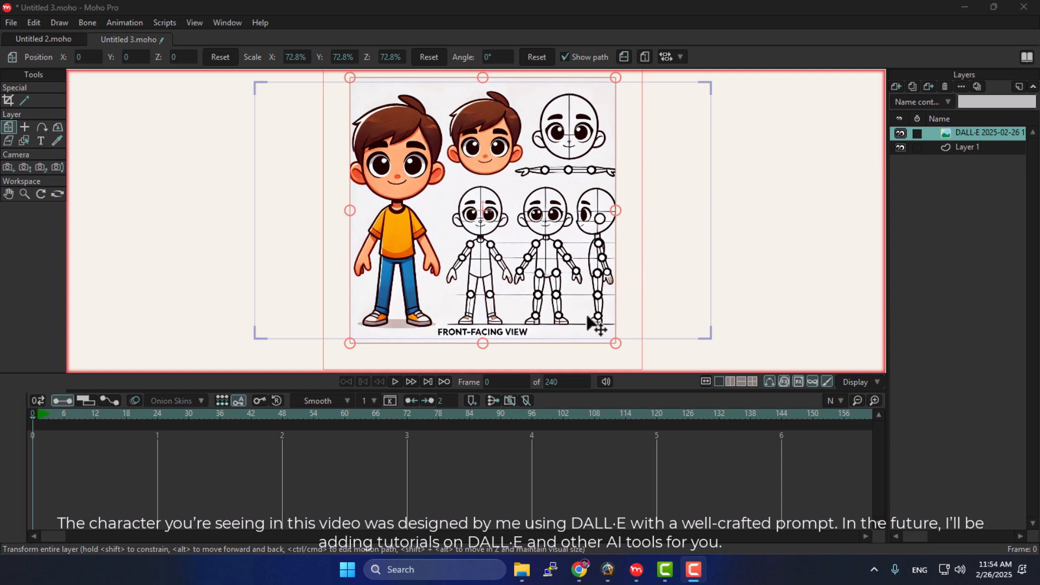
pyautogui.moveTo(656, 192)
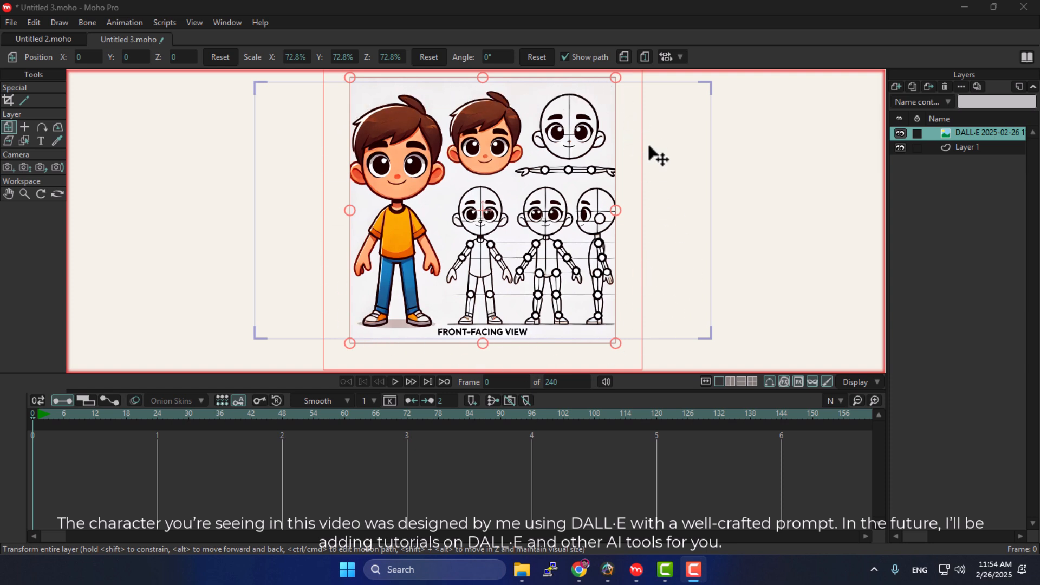
pyautogui.moveTo(614, 335)
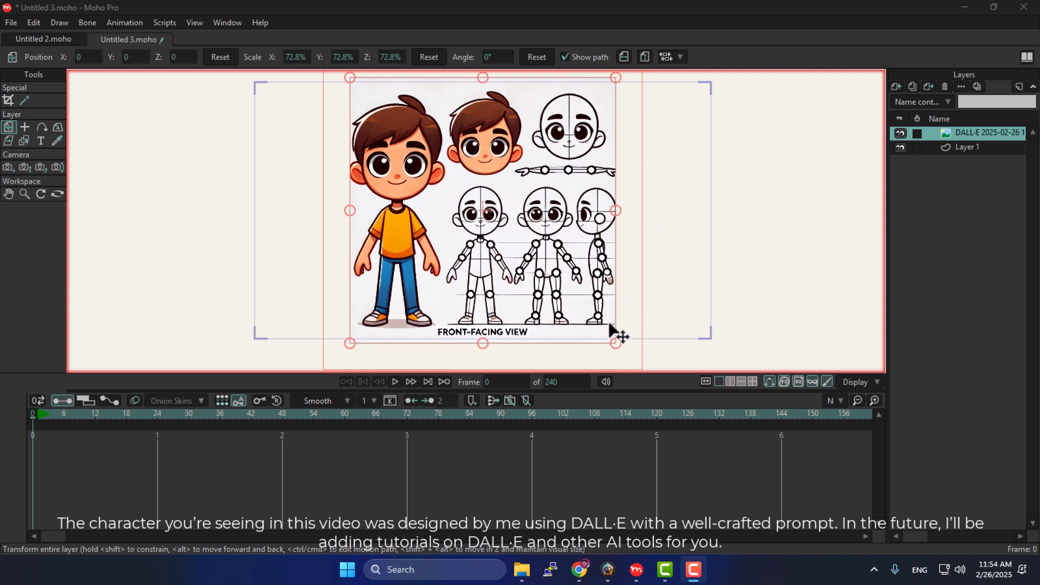
pyautogui.moveTo(611, 321)
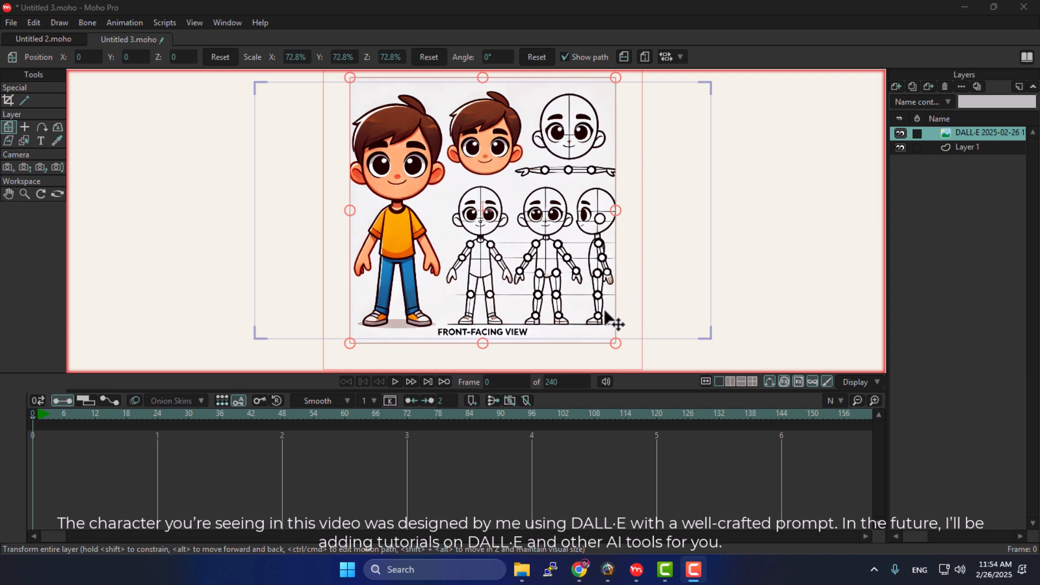
pyautogui.moveTo(615, 317)
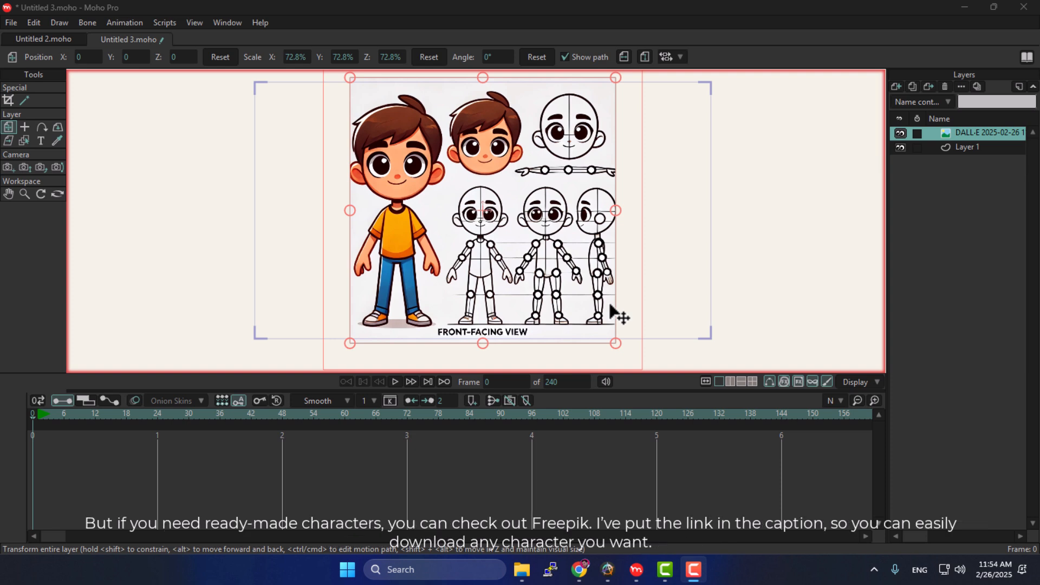
pyautogui.moveTo(584, 266)
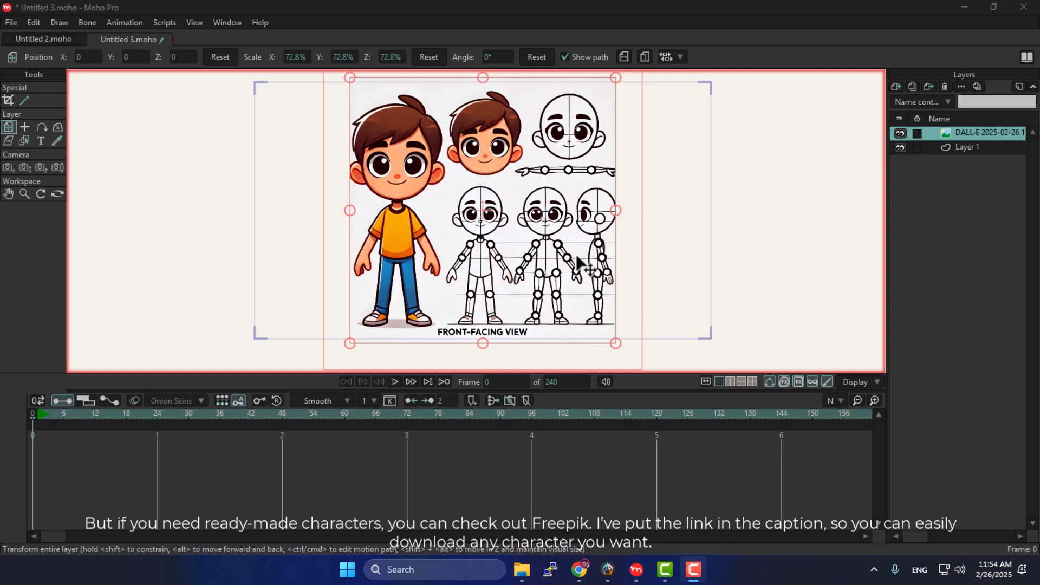
pyautogui.moveTo(597, 182)
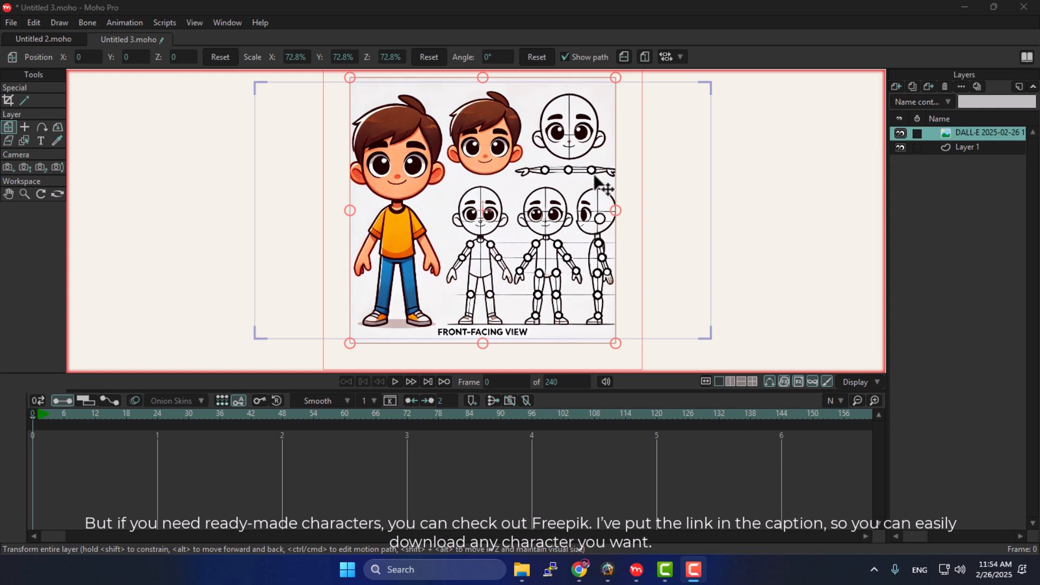
pyautogui.moveTo(624, 112)
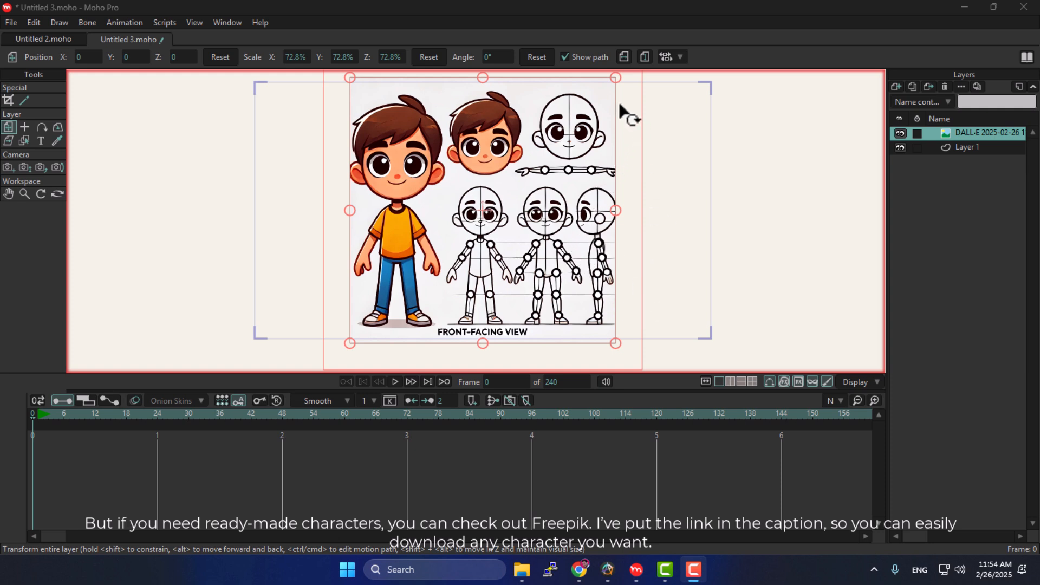
pyautogui.moveTo(607, 172)
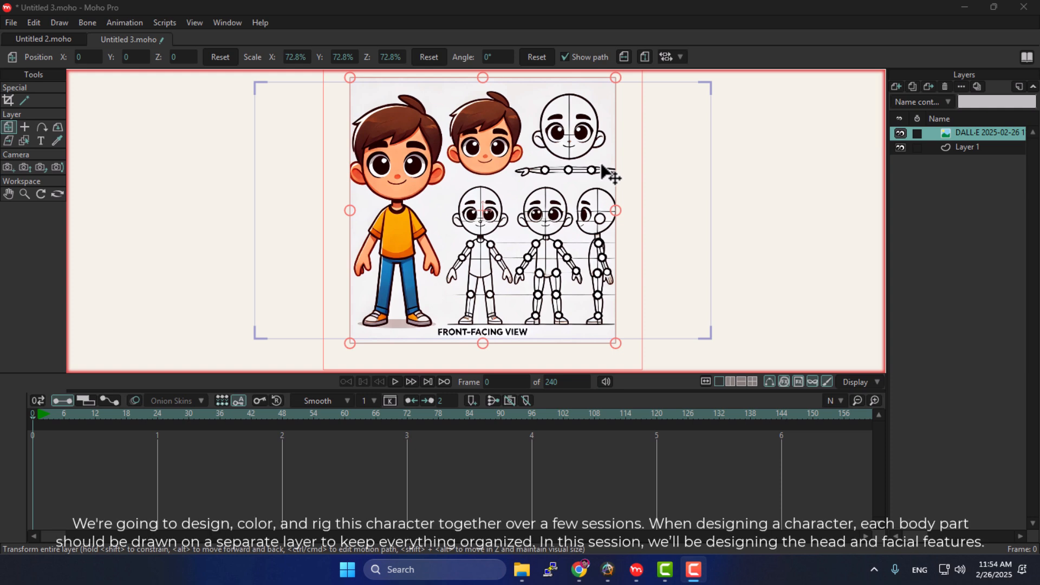
pyautogui.moveTo(484, 195)
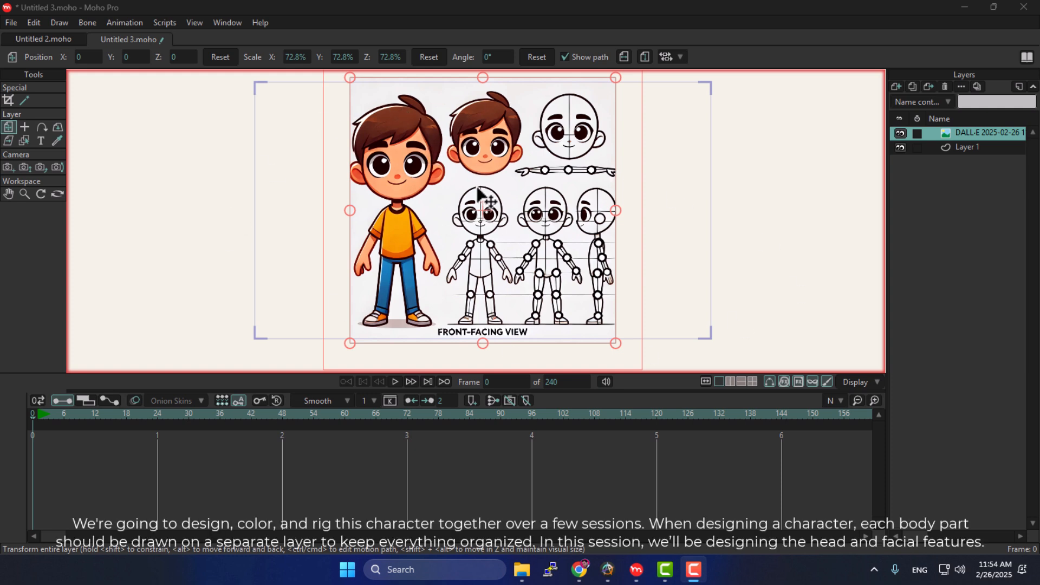
pyautogui.moveTo(454, 146)
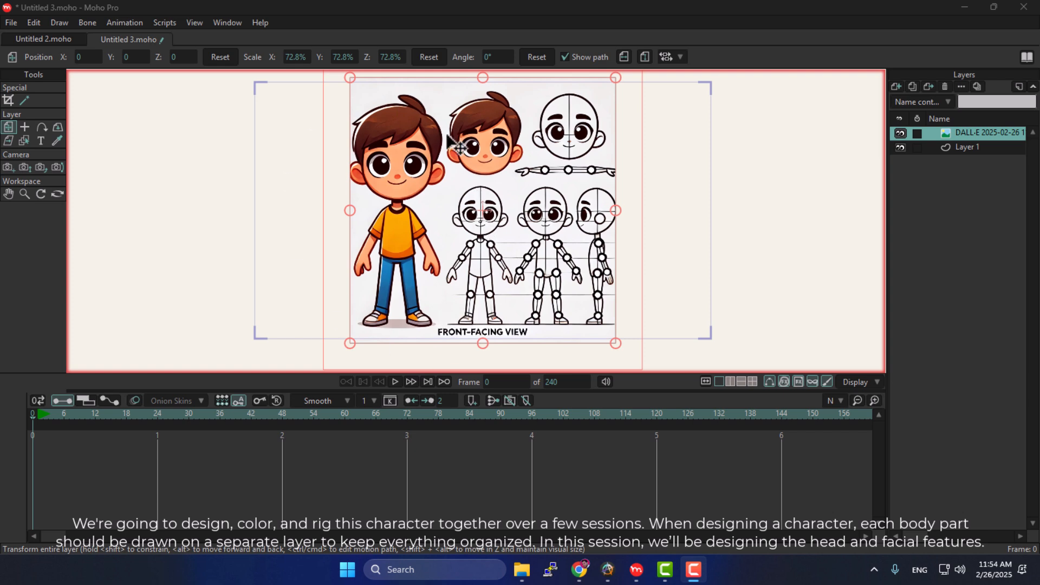
pyautogui.moveTo(778, 287)
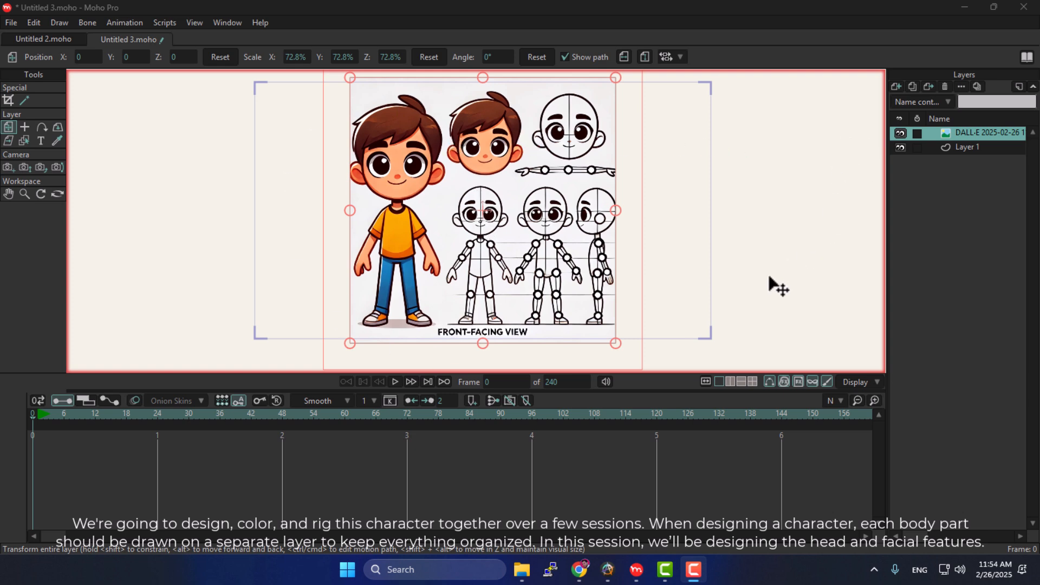
pyautogui.moveTo(420, 92)
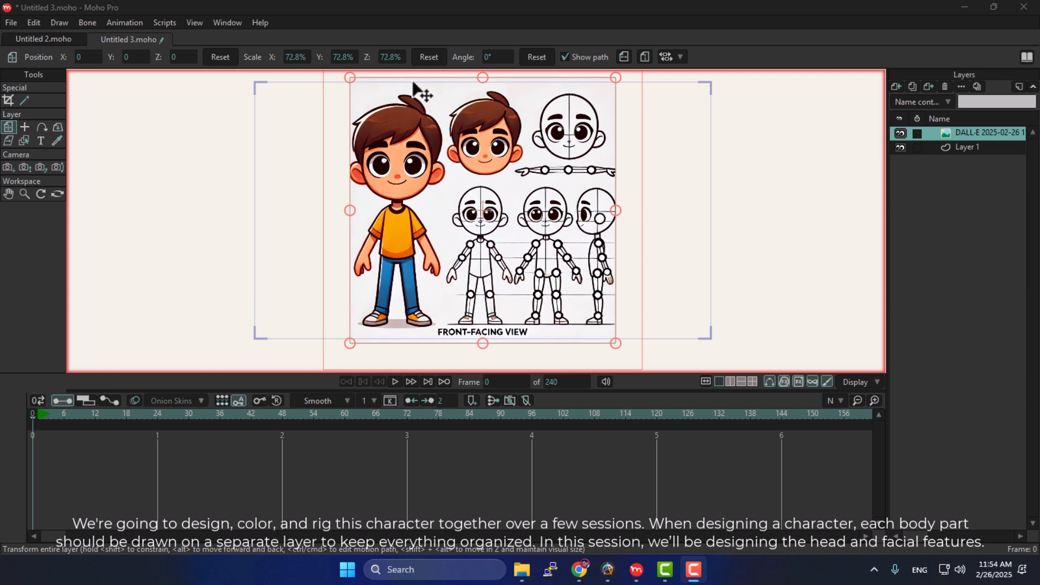
pyautogui.moveTo(401, 175)
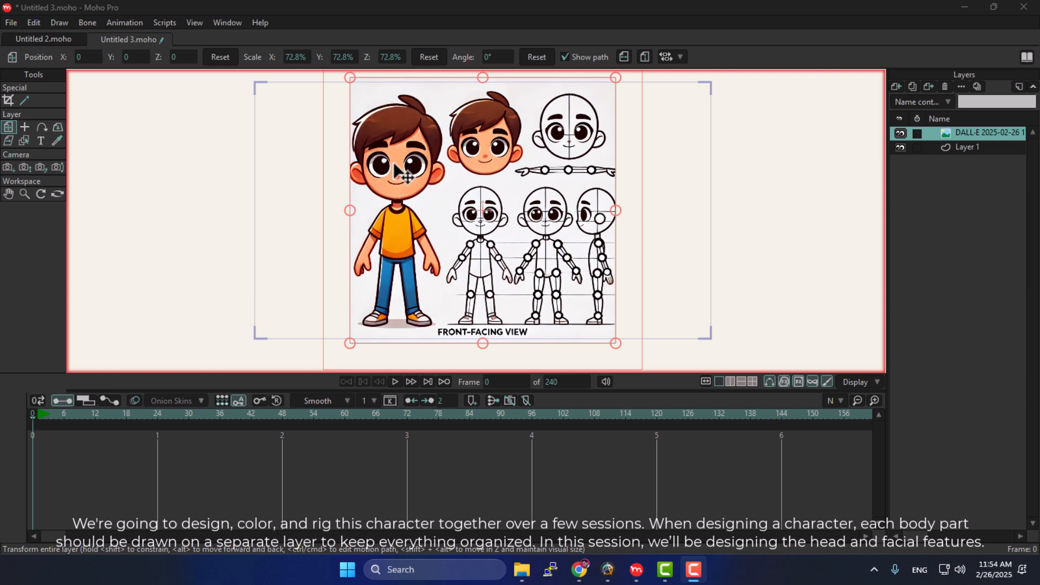
pyautogui.moveTo(905, 98)
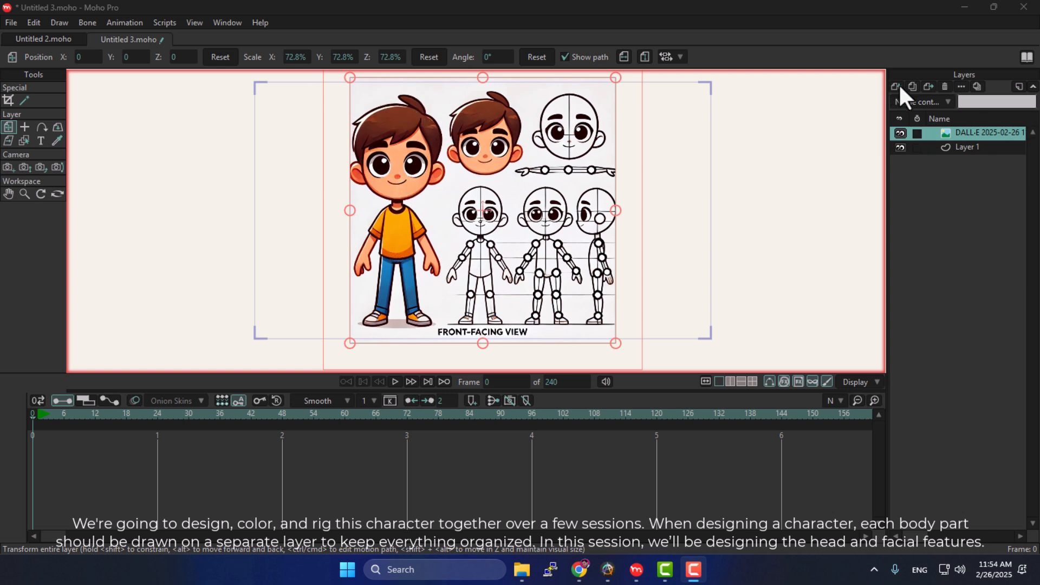
# - Create a vector layer named 'head' above the reference image
pyautogui.click(921, 101)
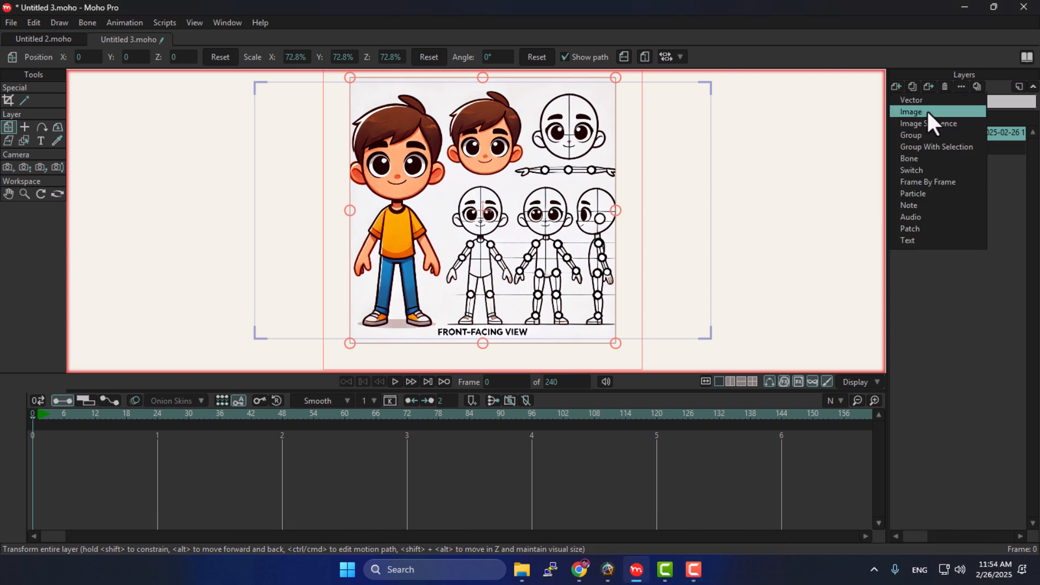
pyautogui.click(911, 100)
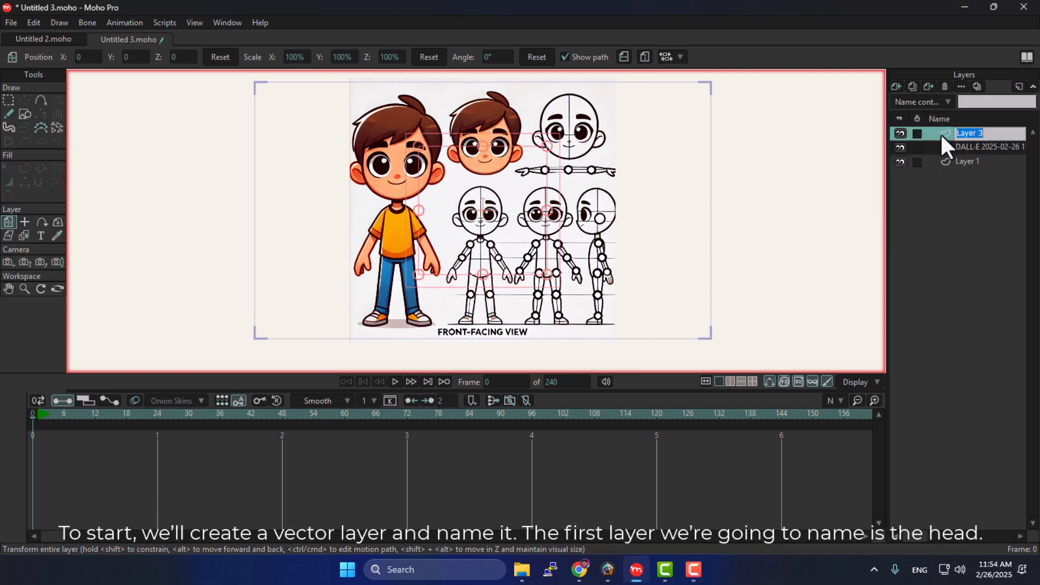
pyautogui.moveTo(408, 176)
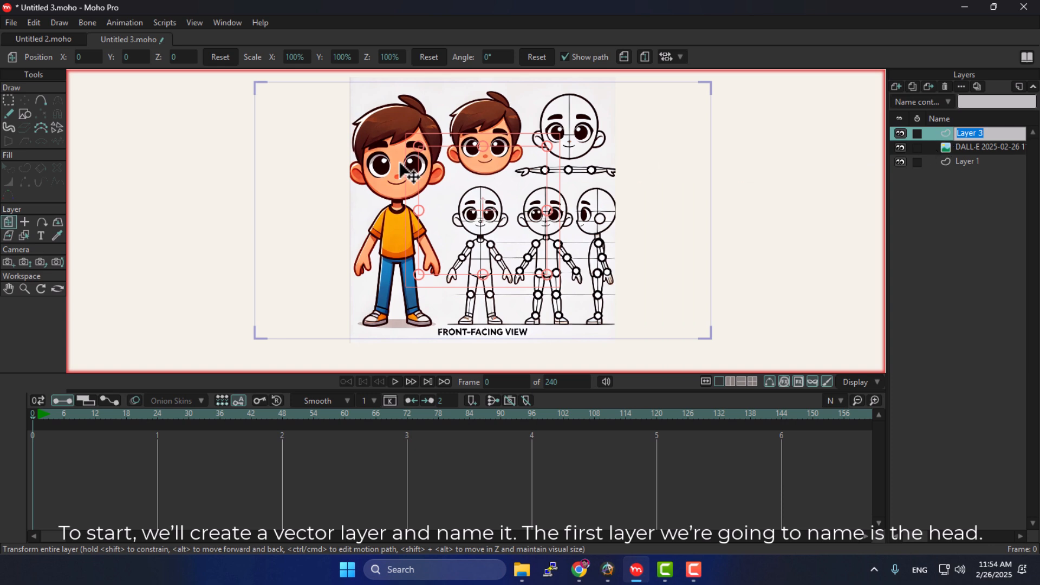
pyautogui.moveTo(875, 176)
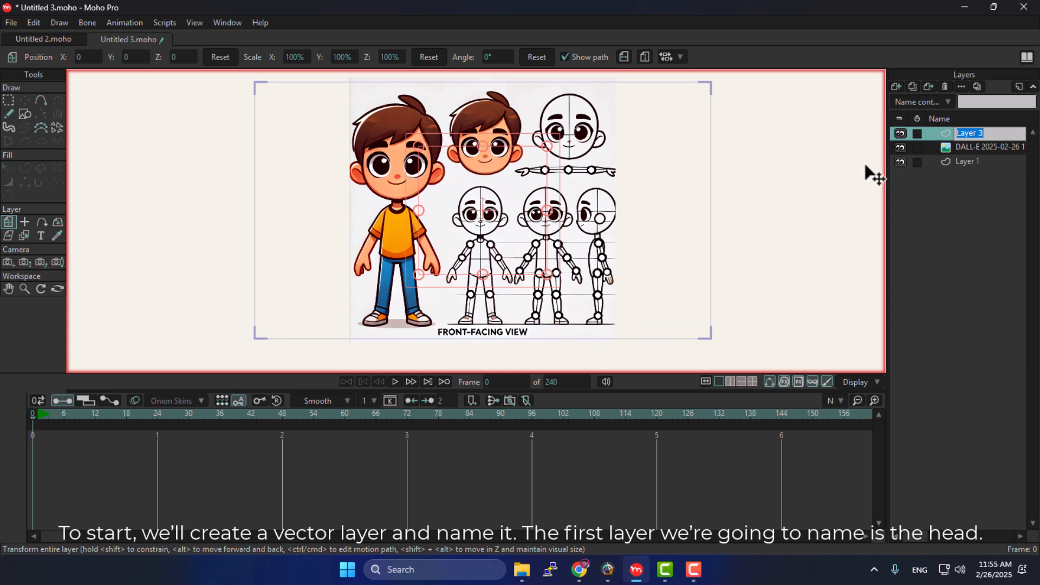
pyautogui.write('head')
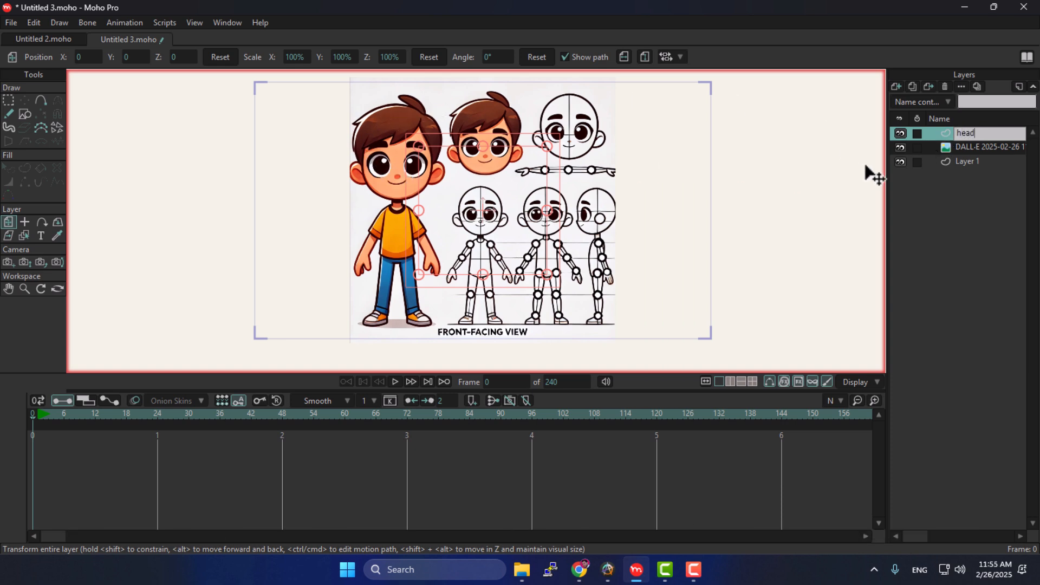
pyautogui.click(41, 100)
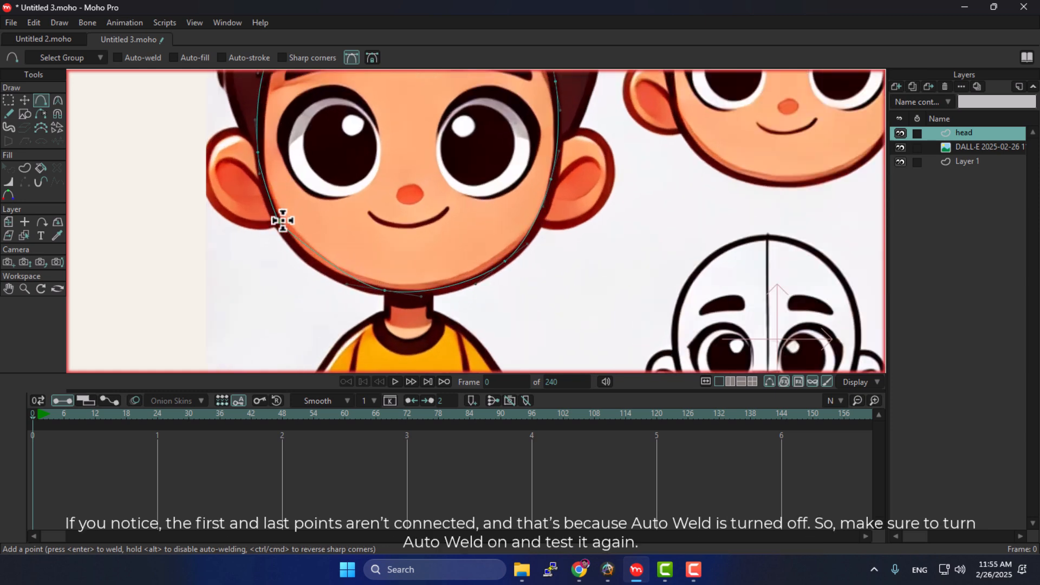
# - Enable Auto-weld and join the face outline's last point to the first
pyautogui.click(117, 58)
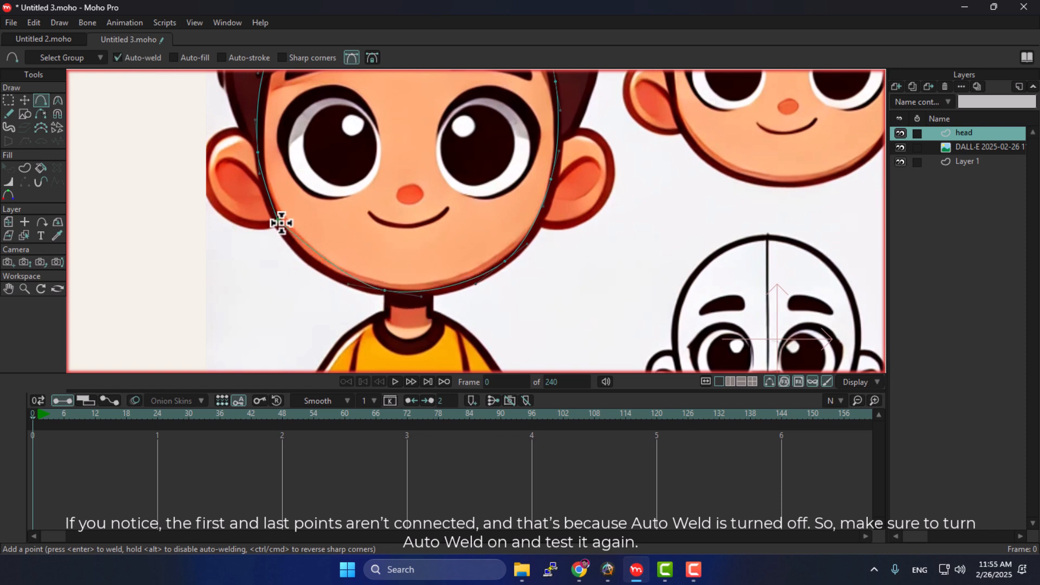
pyautogui.click(25, 101)
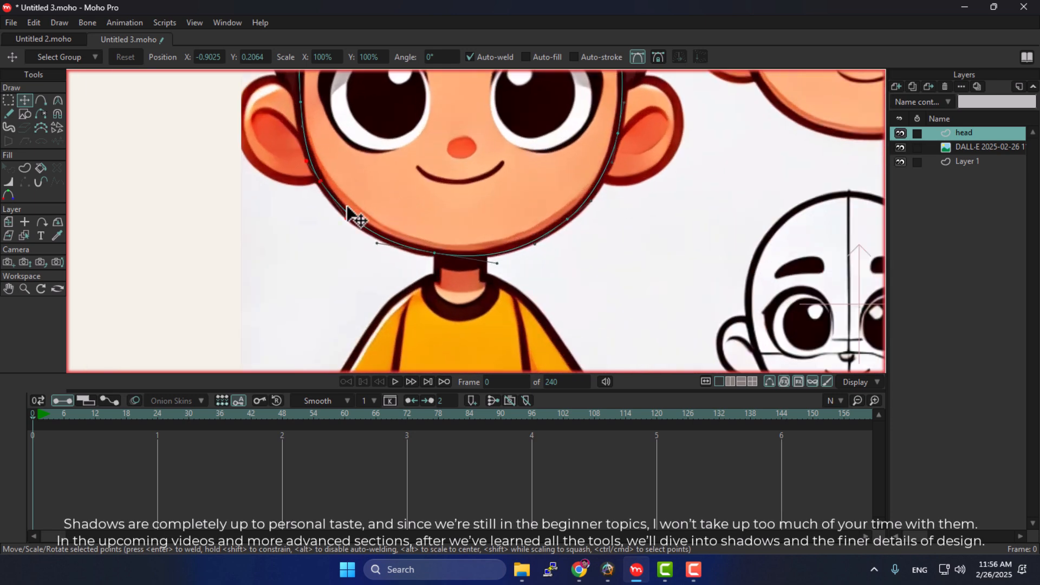
pyautogui.moveTo(568, 229)
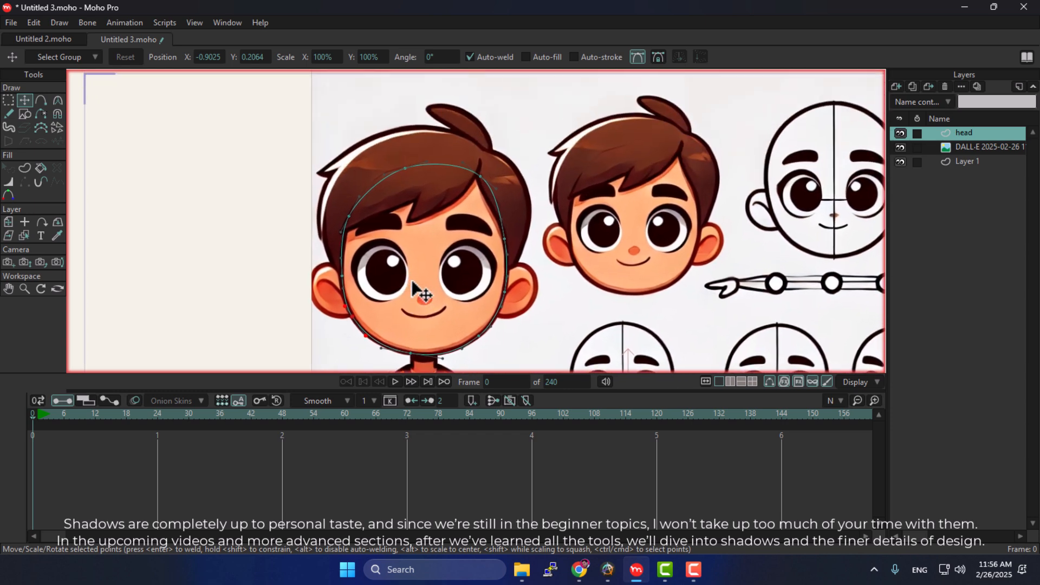
# - Zoom out to view the reshaped head outline against the face
pyautogui.scroll(-3)
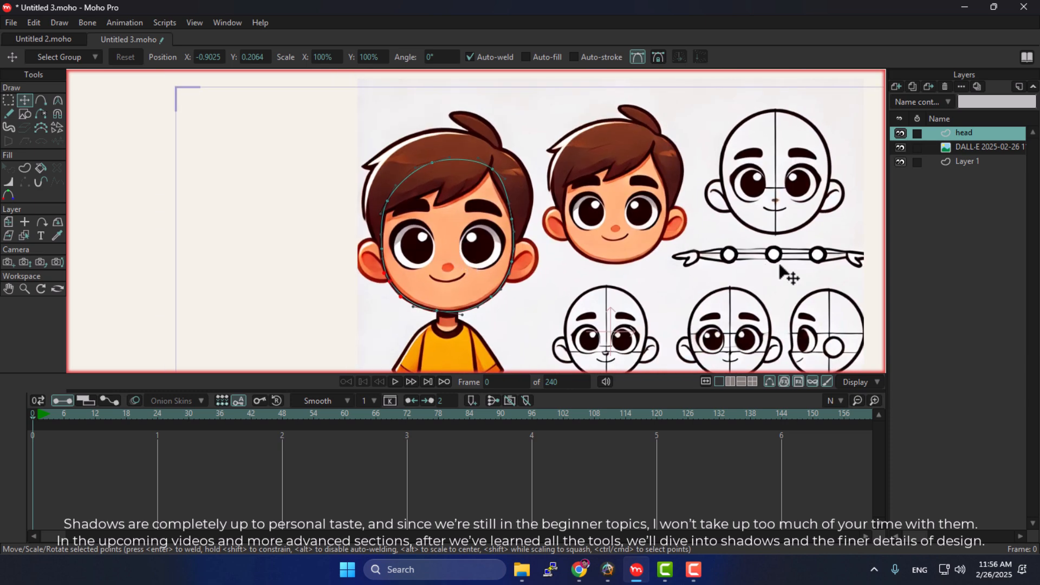
# - Create a vector layer named 'Hair' above the head layer
pyautogui.click(896, 87)
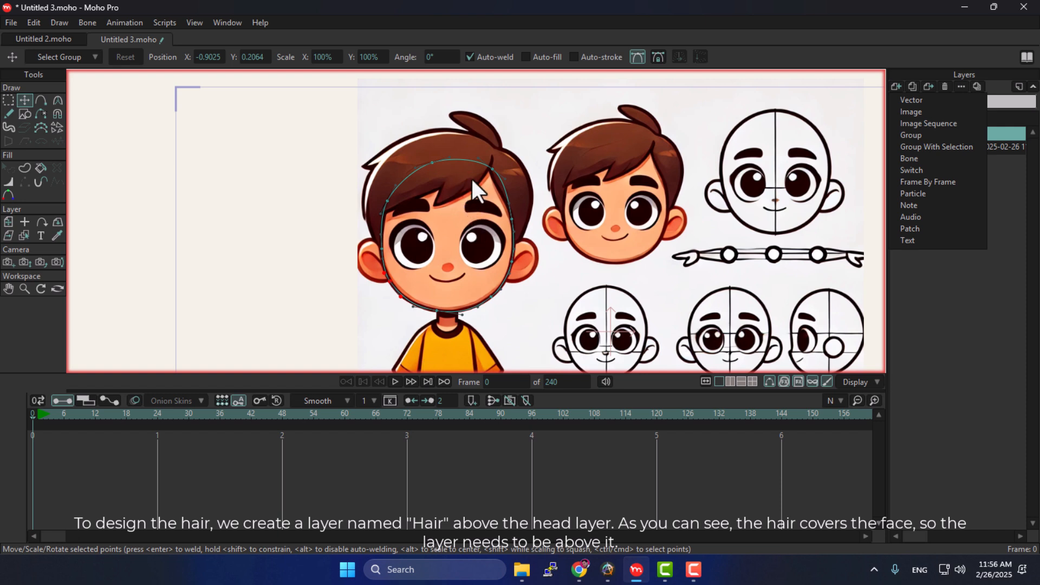
pyautogui.moveTo(744, 180)
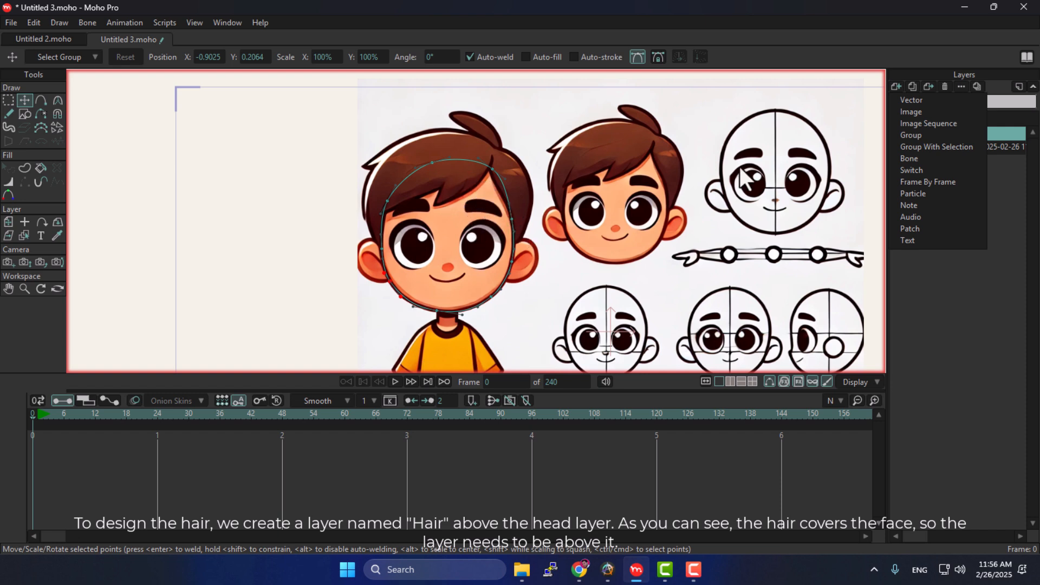
pyautogui.moveTo(932, 110)
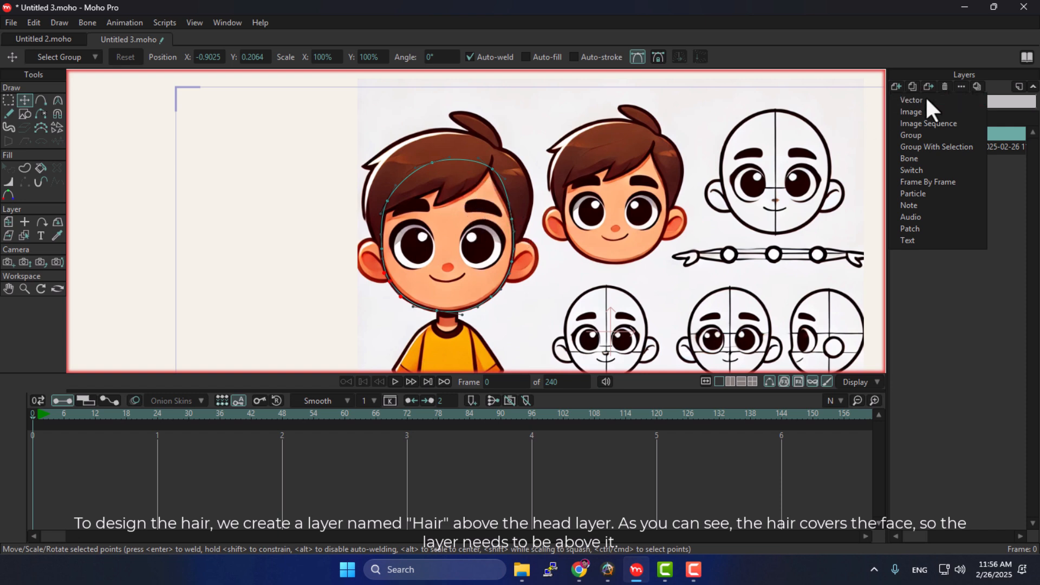
pyautogui.click(911, 100)
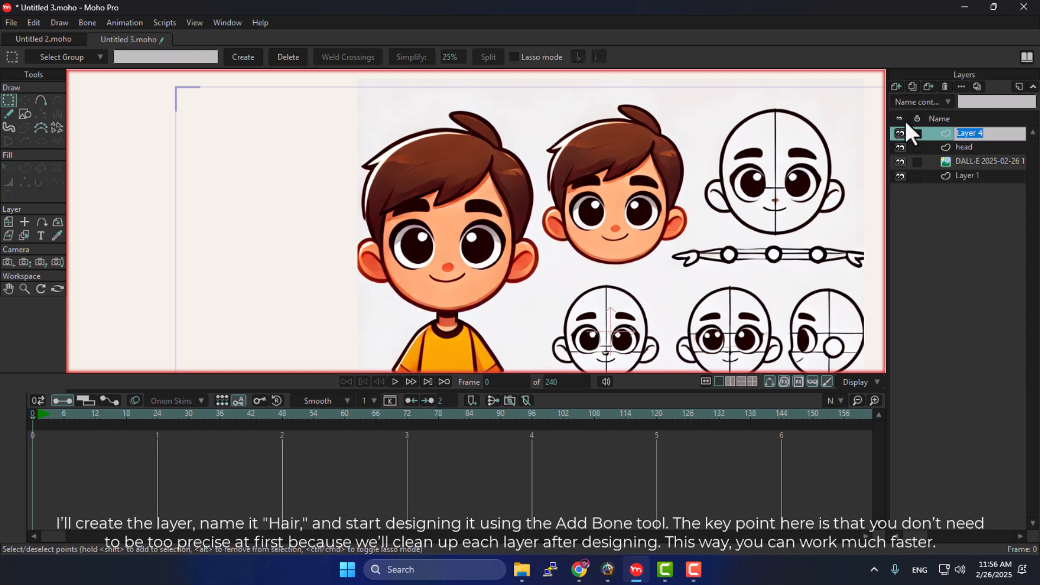
pyautogui.write('Hair')
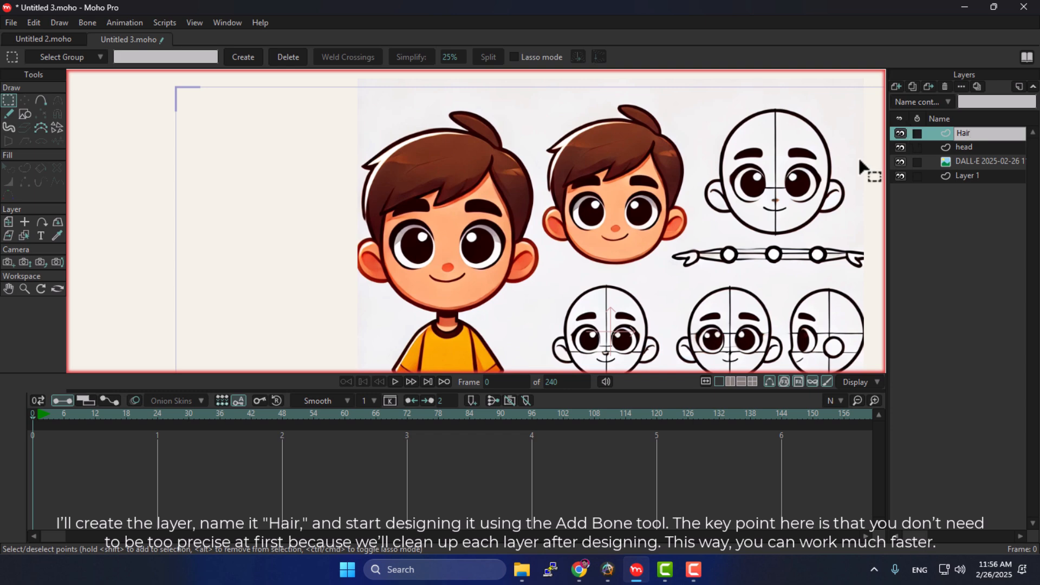
pyautogui.moveTo(453, 222)
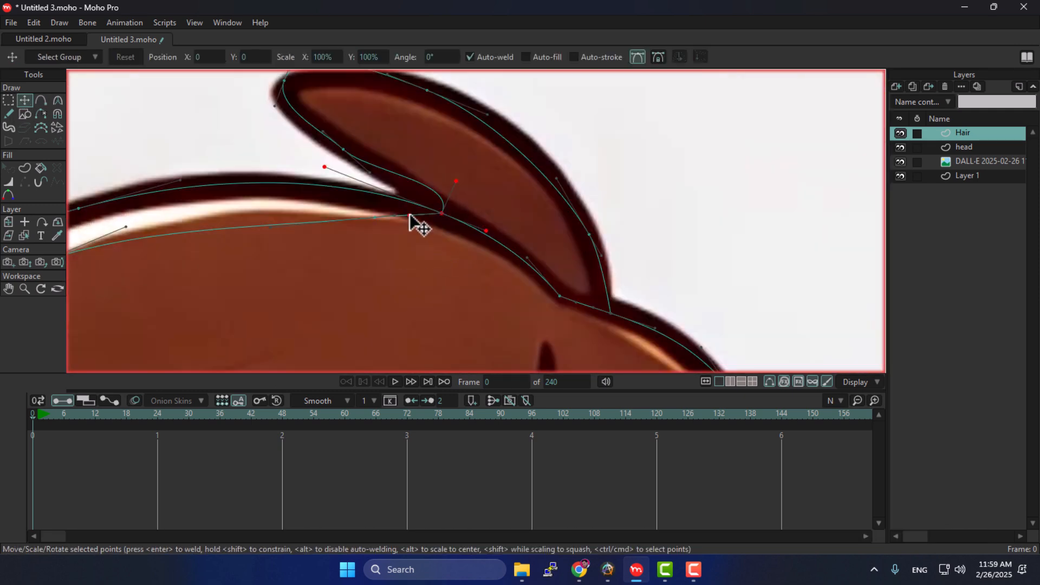
# - Add a point to the hair outline over the reference
pyautogui.click(24, 100)
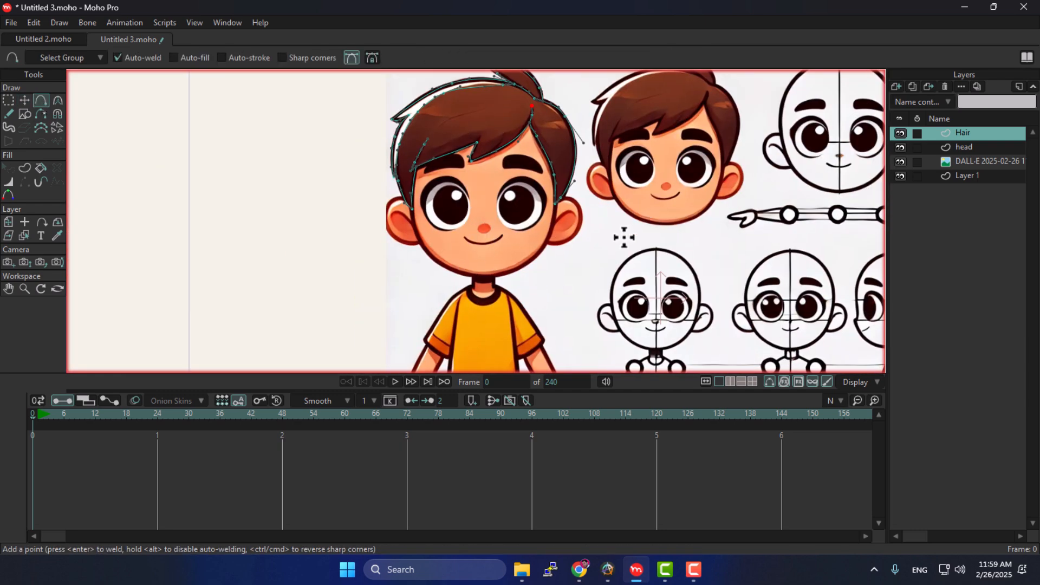
pyautogui.moveTo(523, 157)
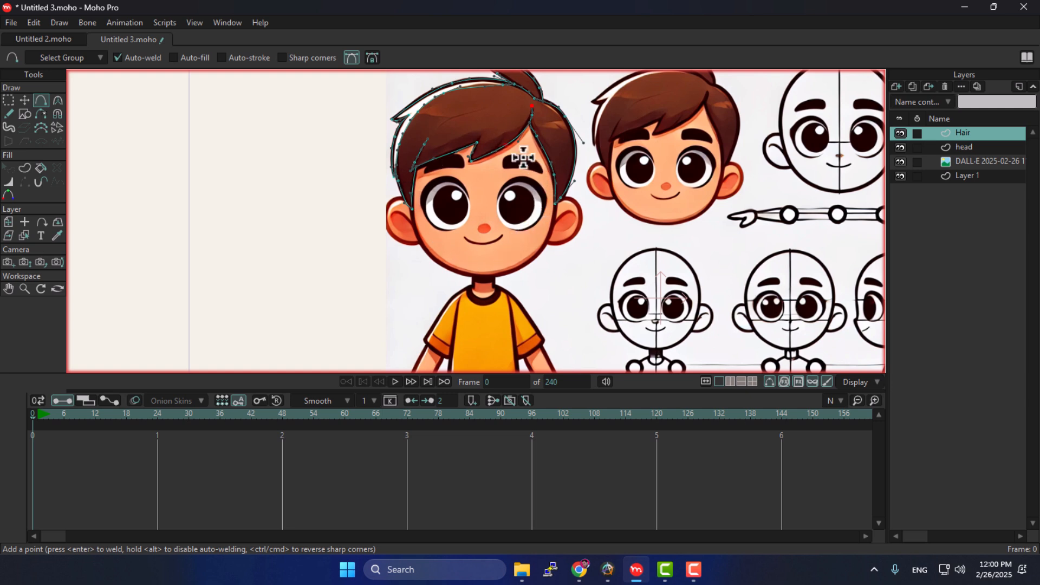
# - Create a vector layer named 'Eyebrow' between the head and Hair layers
pyautogui.click(963, 147)
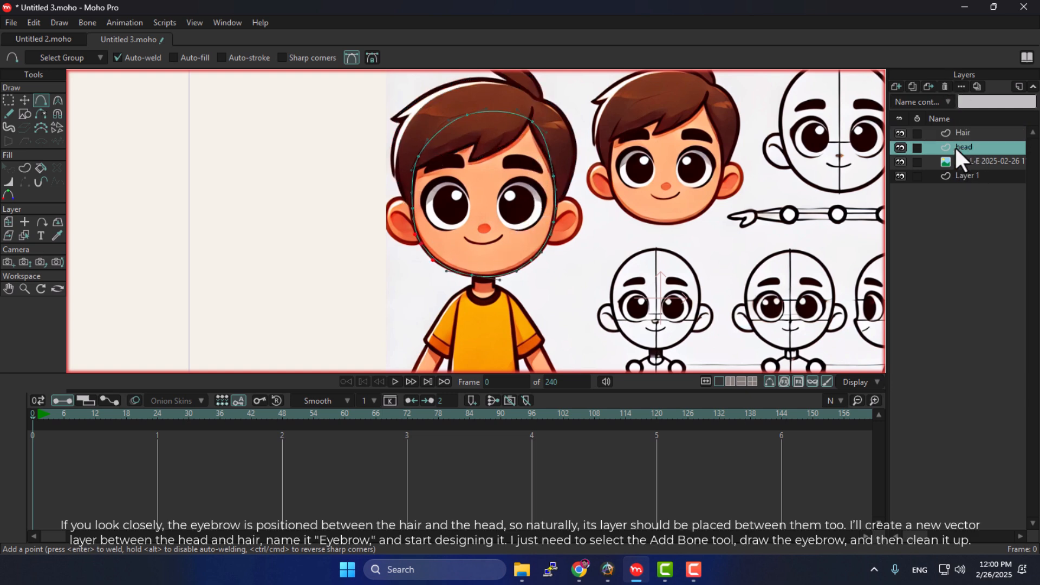
pyautogui.click(963, 132)
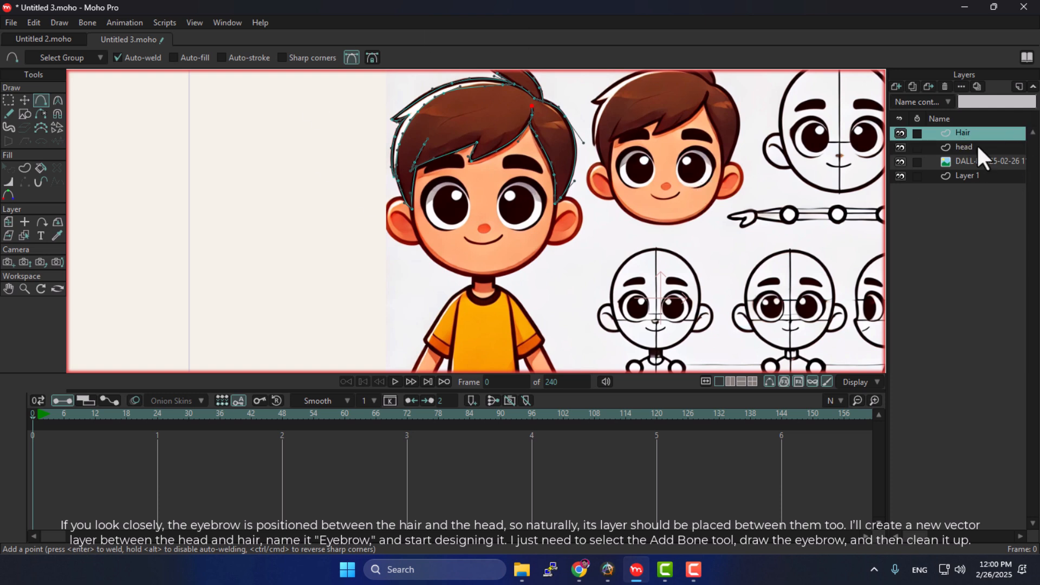
pyautogui.click(896, 87)
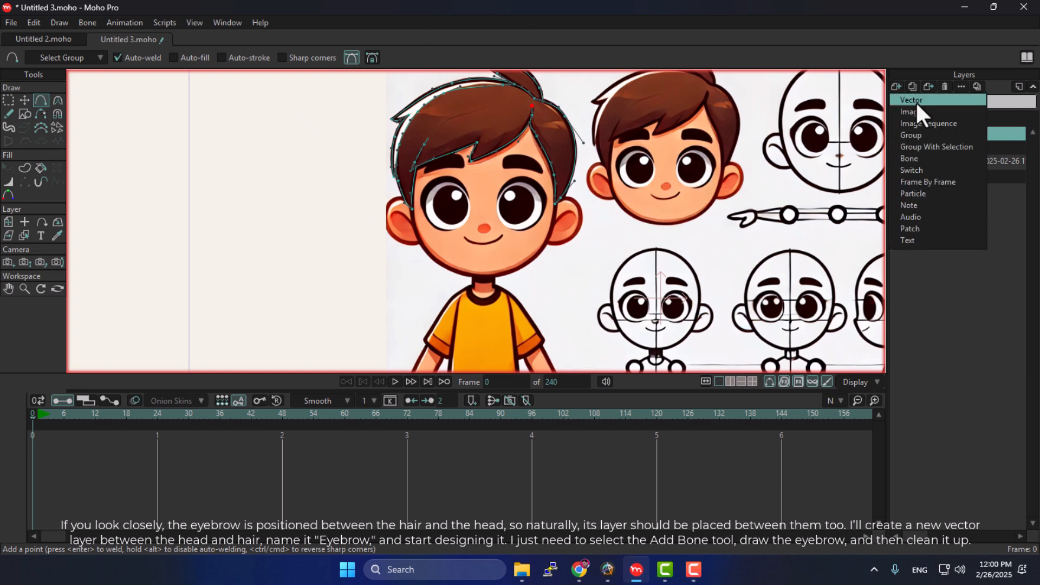
pyautogui.click(912, 100)
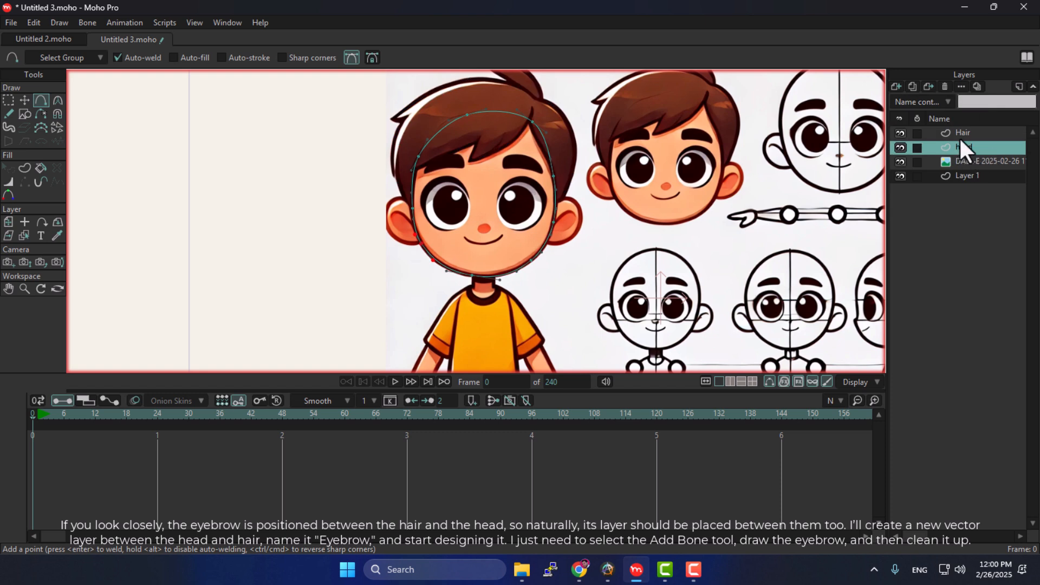
pyautogui.click(895, 87)
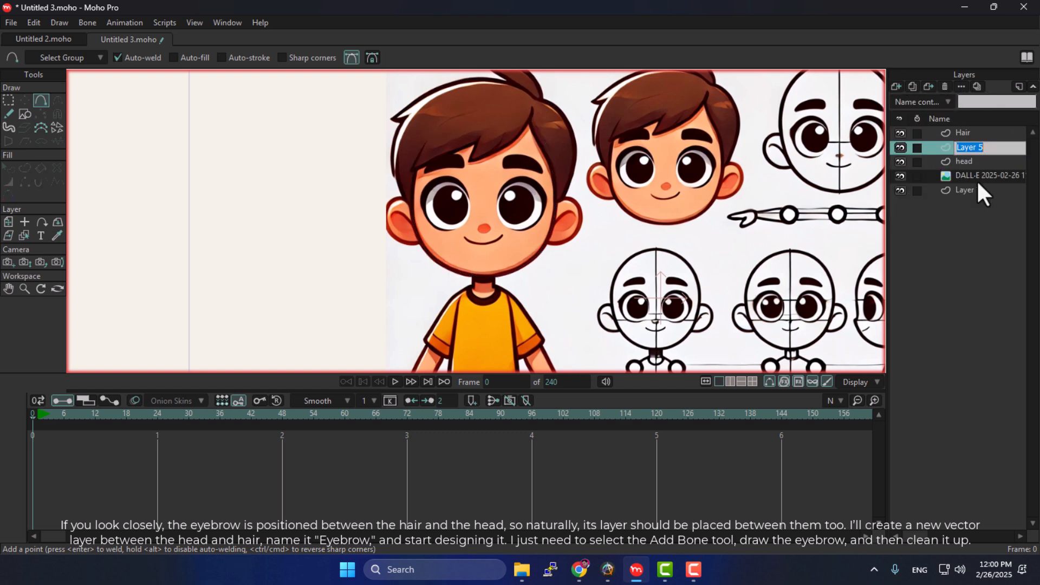
pyautogui.write('E')
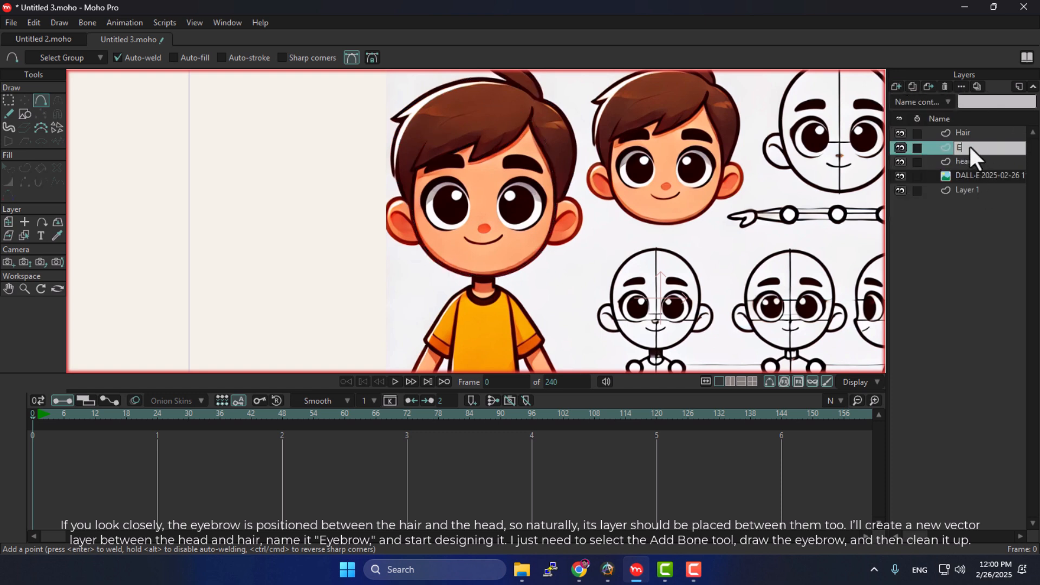
pyautogui.write('Eyebrows')
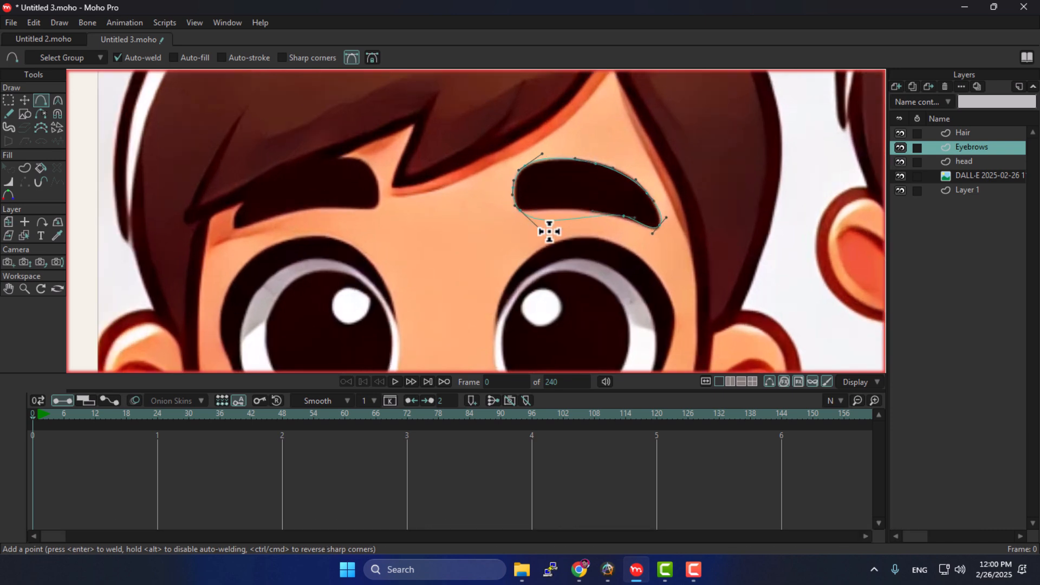
# - Add outline points for the left and right eyebrows
pyautogui.click(25, 101)
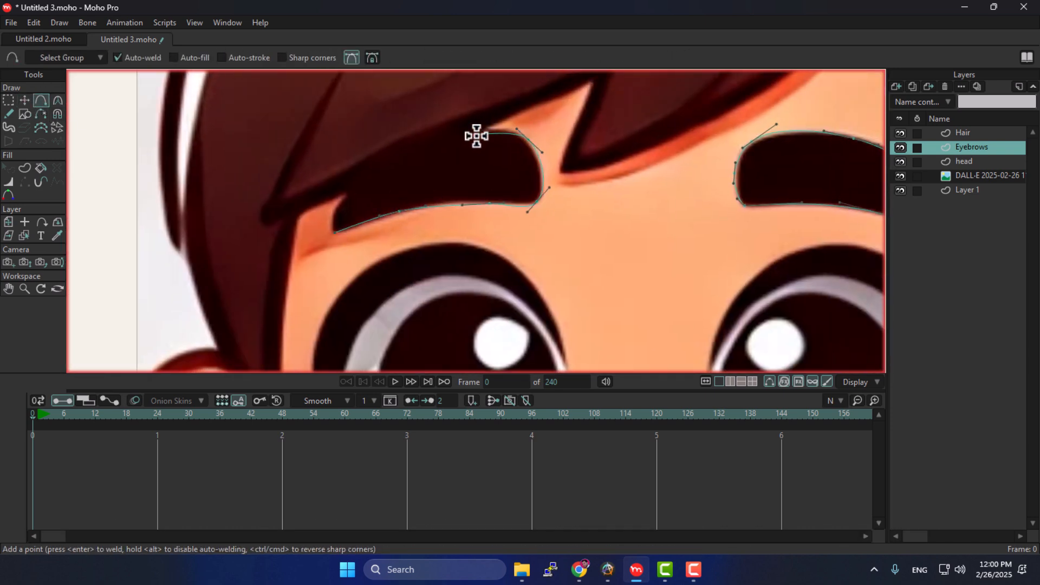
pyautogui.click(24, 100)
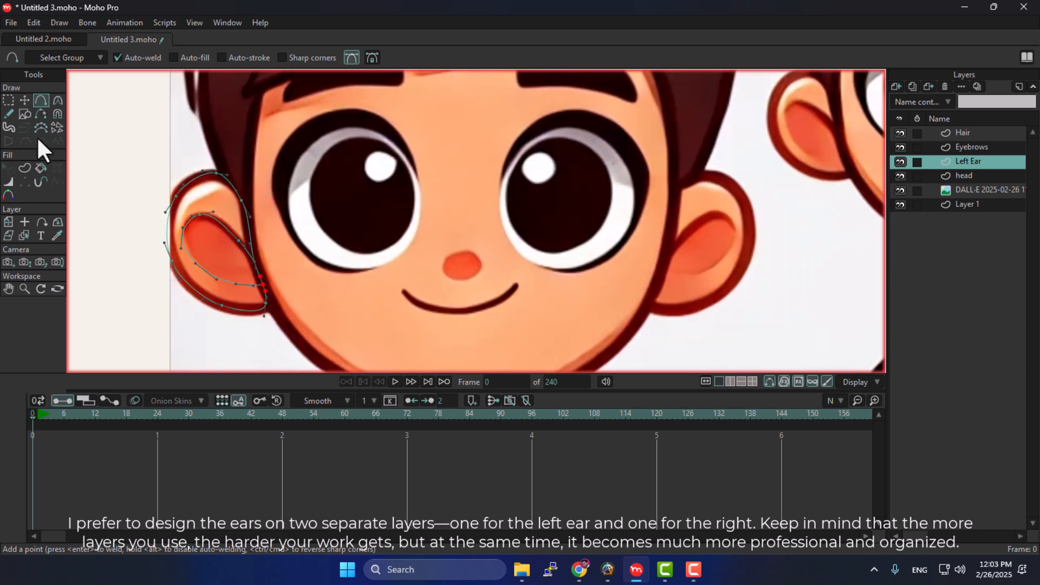
# - Rename the ear layer and begin working on the ear's points
pyautogui.doubleClick(969, 161)
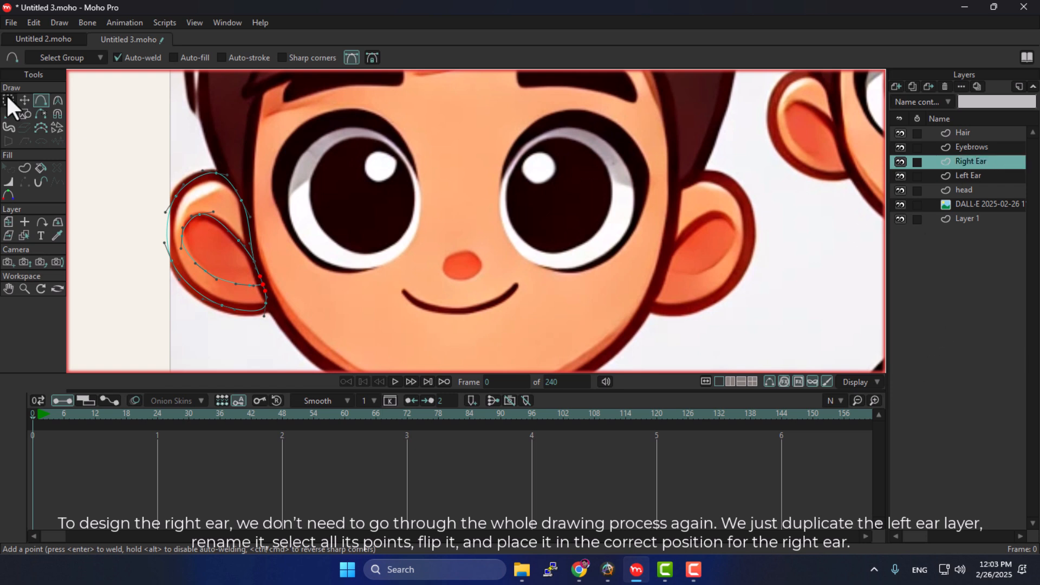
pyautogui.click(24, 100)
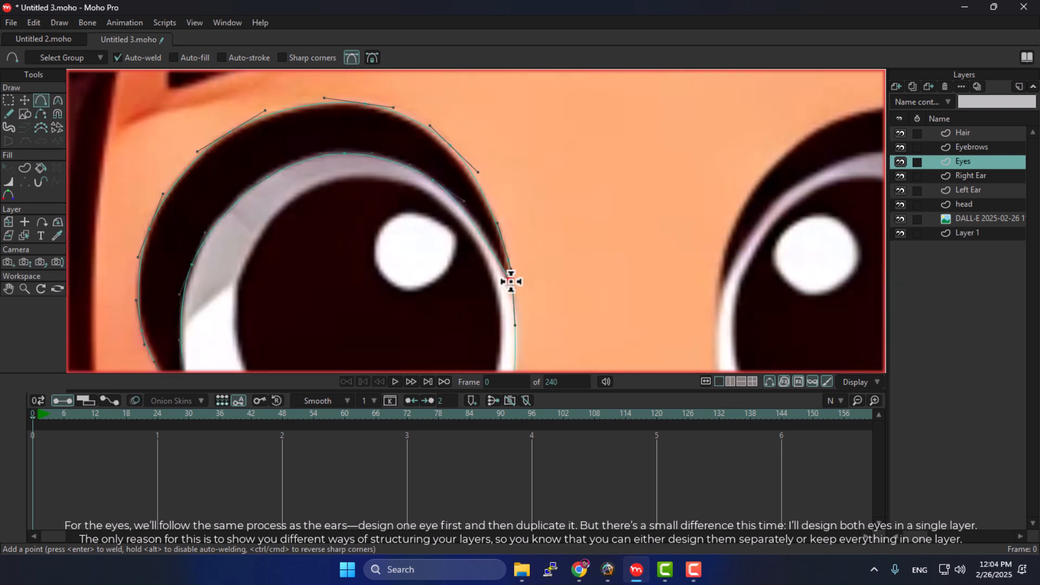
# - Add a point to the eye outline on the Eyes layer
pyautogui.click(24, 113)
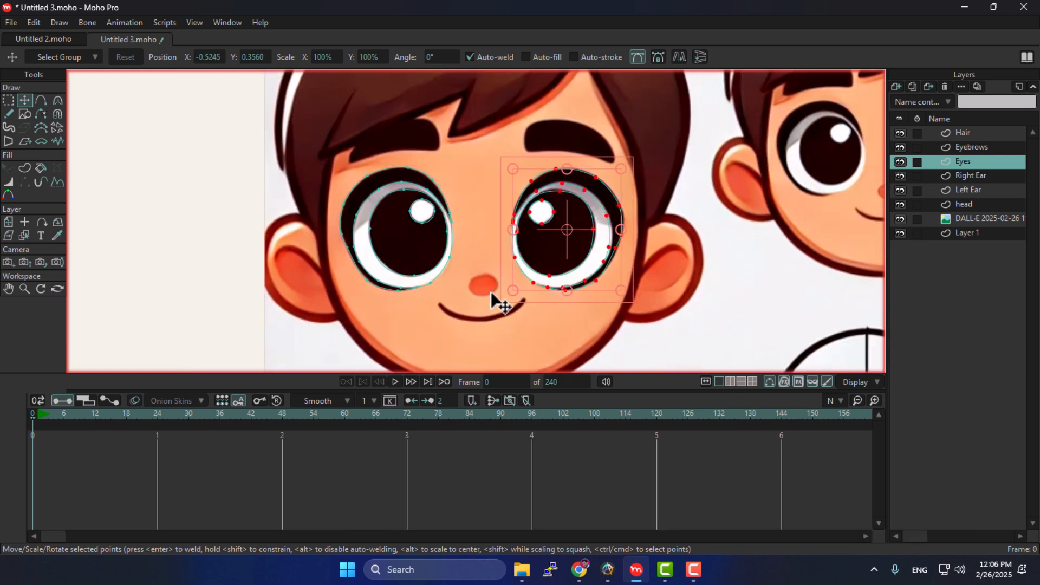
# - Create a new vector layer for the nose
pyautogui.click(895, 87)
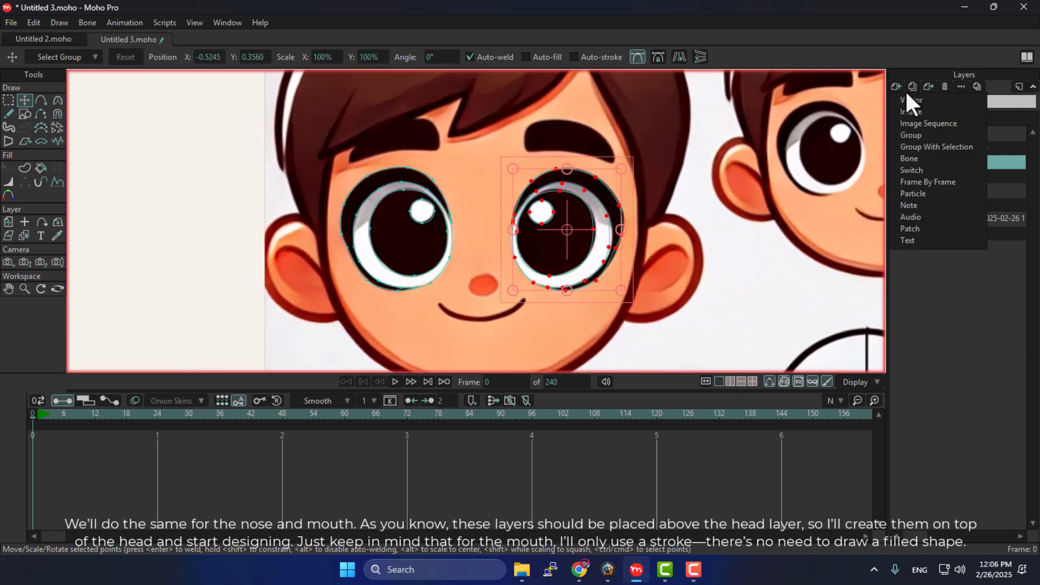
pyautogui.click(910, 99)
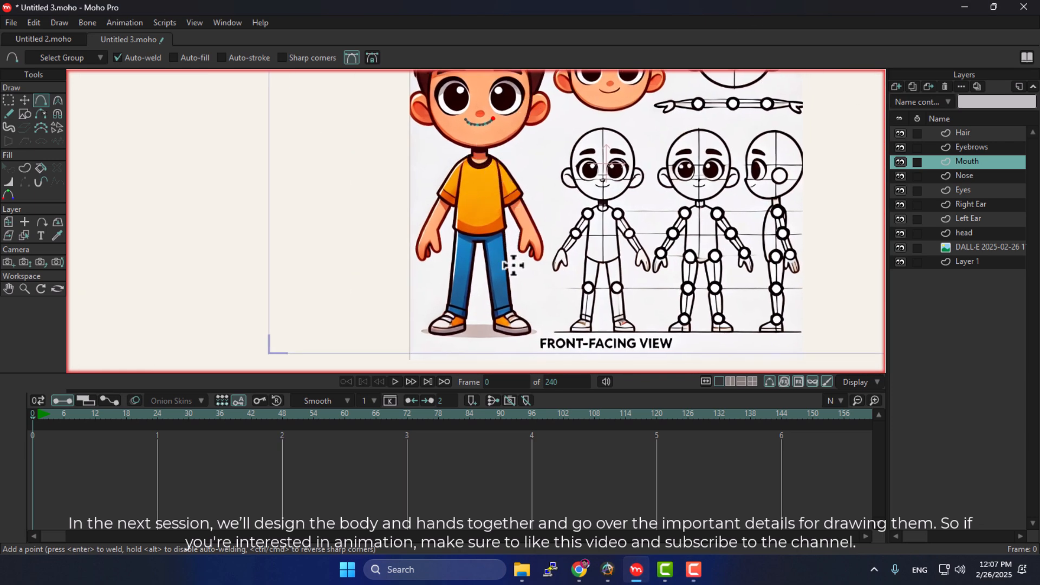
pyautogui.moveTo(570, 151)
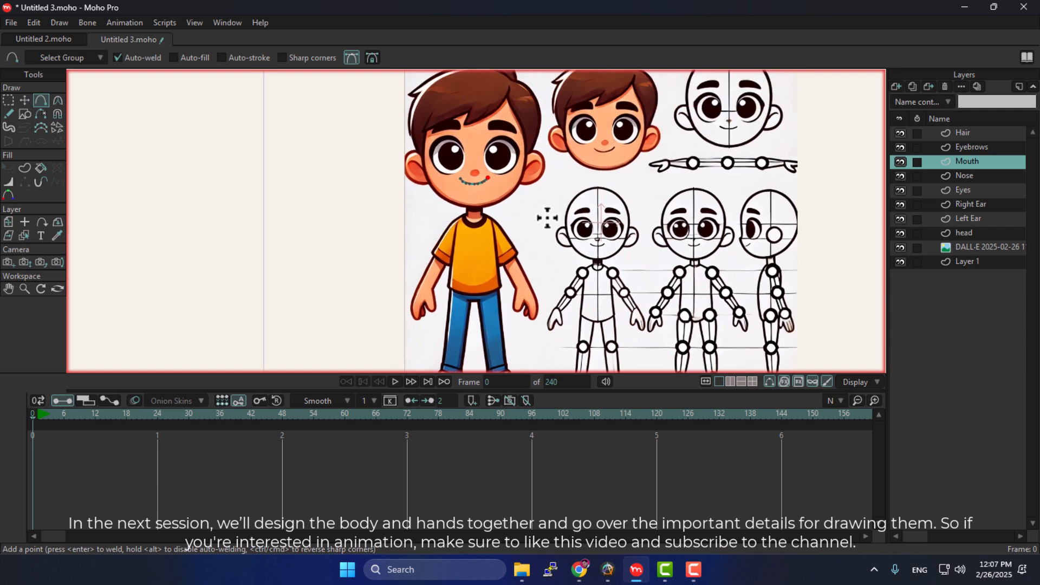
pyautogui.moveTo(563, 258)
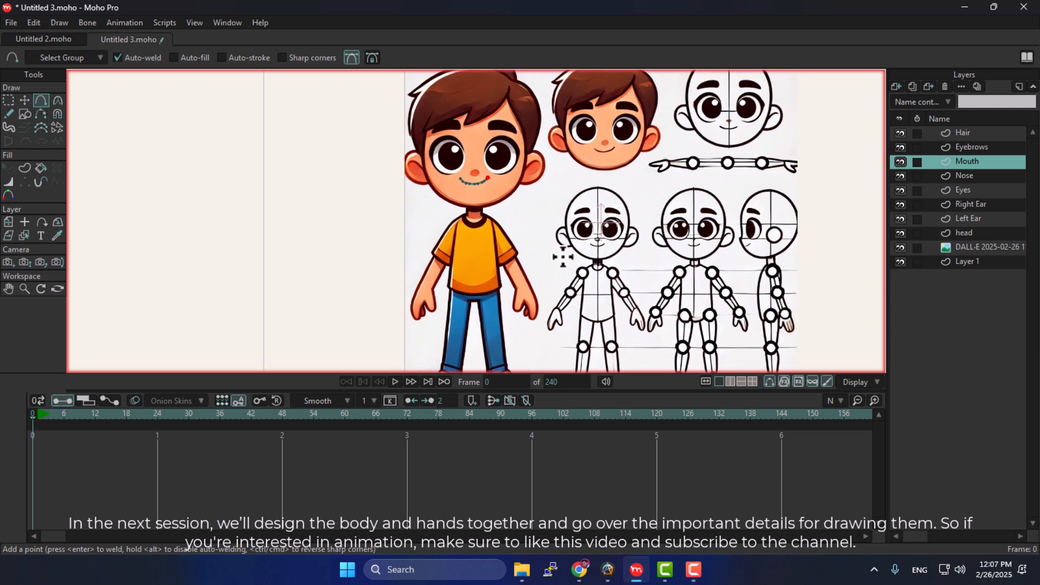